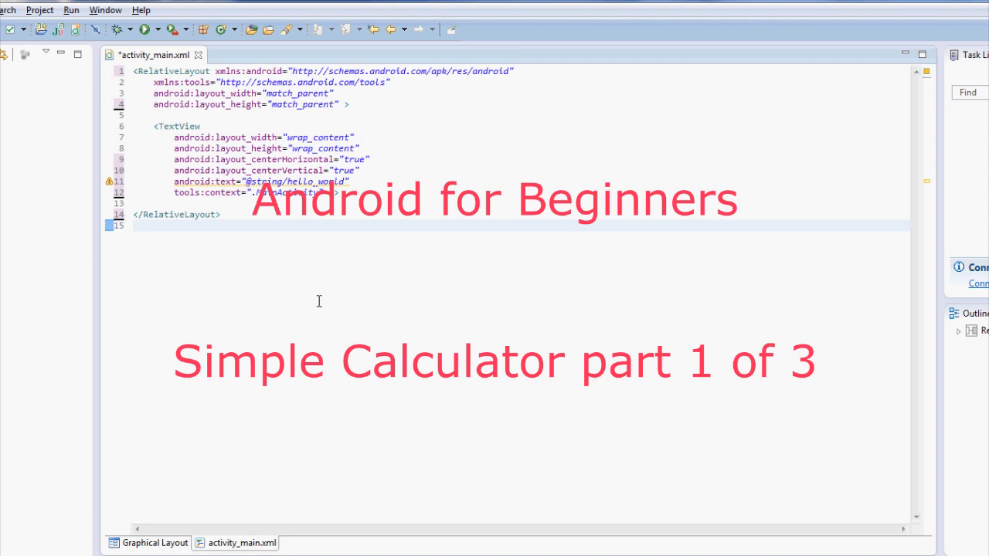
# Rename the root RelativeLayout to LinearLayout and remove the centerHorizontal/centerVertical attributes.
pyautogui.click(136, 226)
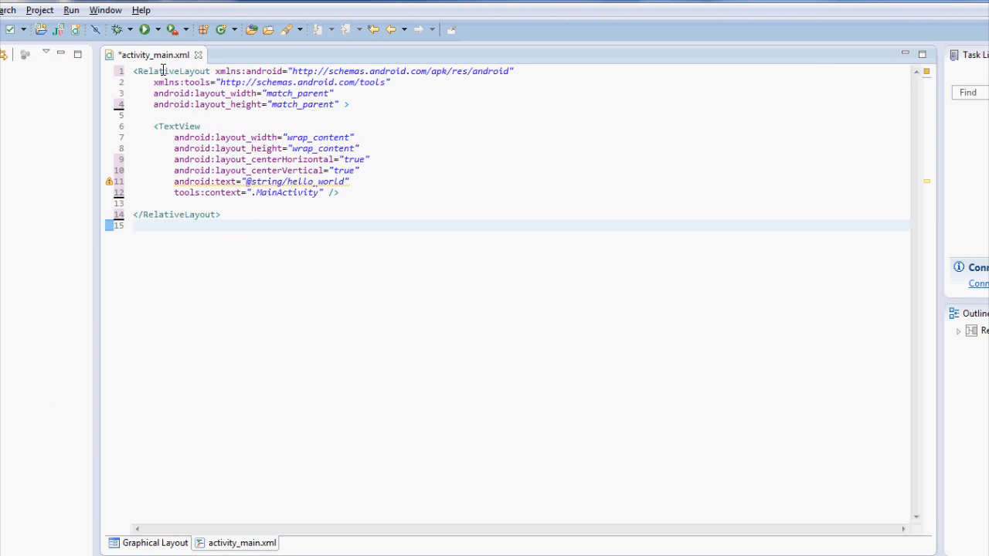
pyautogui.doubleClick(173, 71)
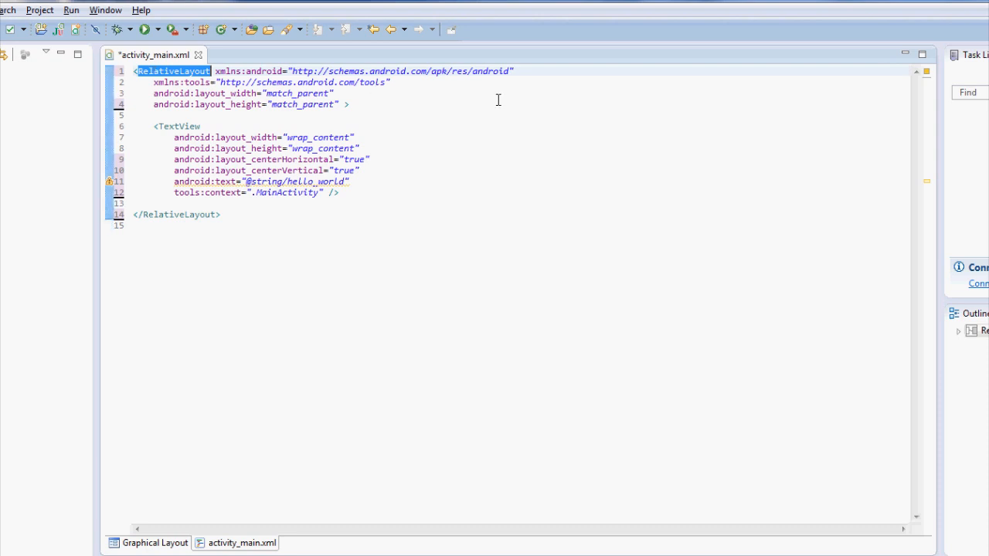
pyautogui.write('LinearLayou')
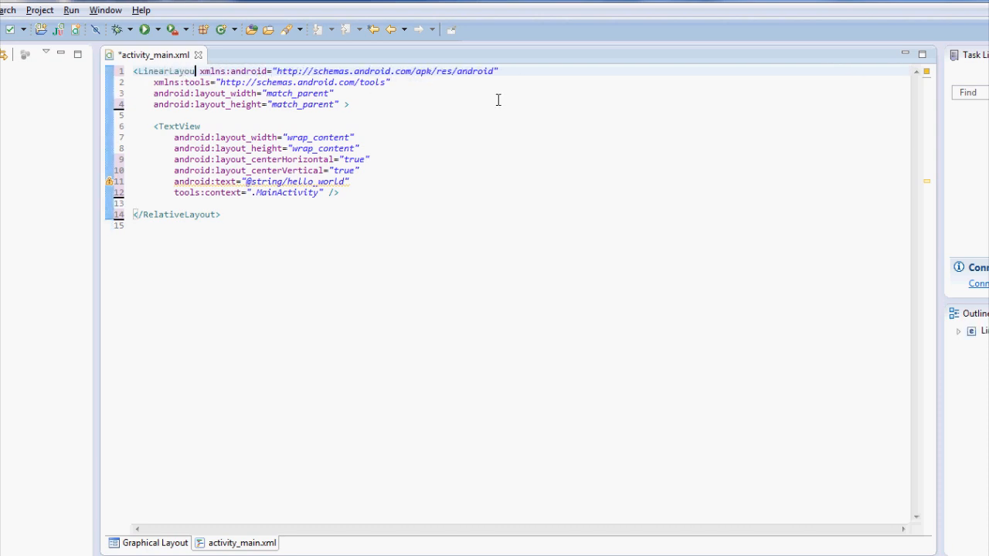
pyautogui.doubleClick(164, 71)
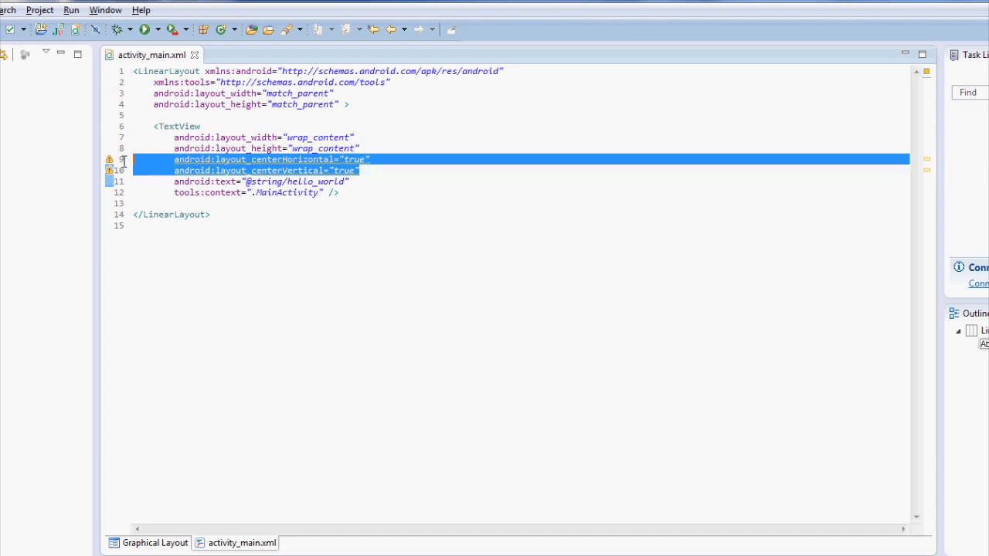
pyautogui.press('Delete')
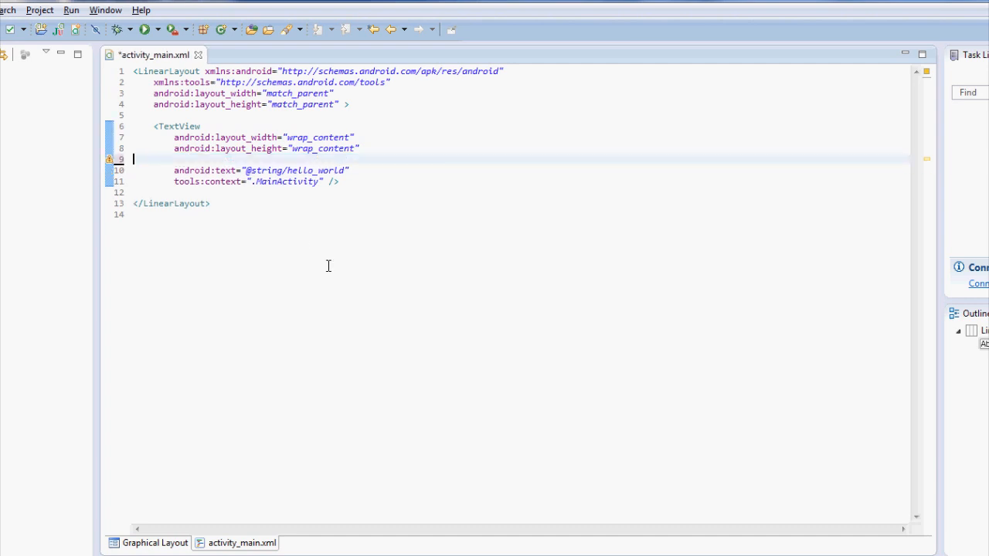
pyautogui.press('Backspace')
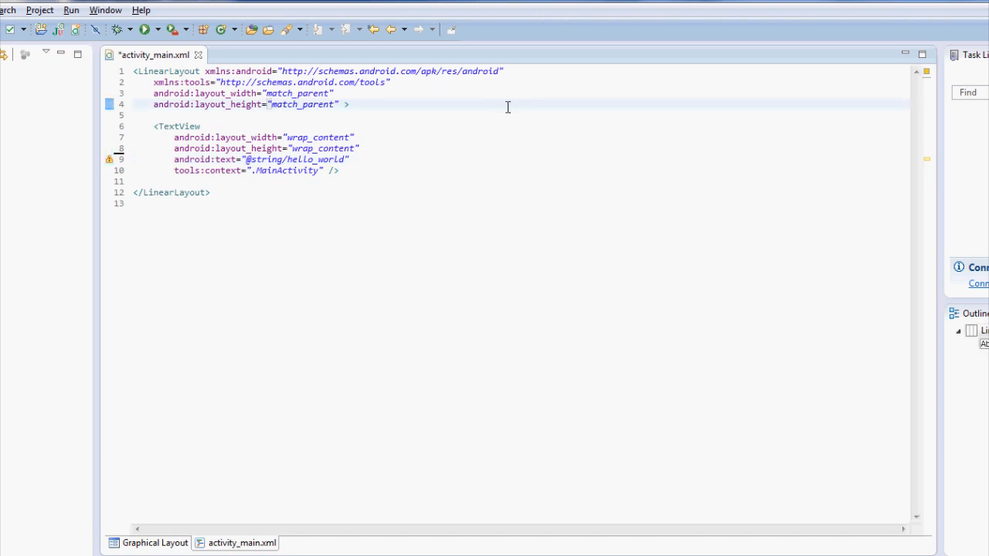
# Add android:orientation="vertical", set the text to "Total is 0", save and preview the layout.
pyautogui.write('android: >')
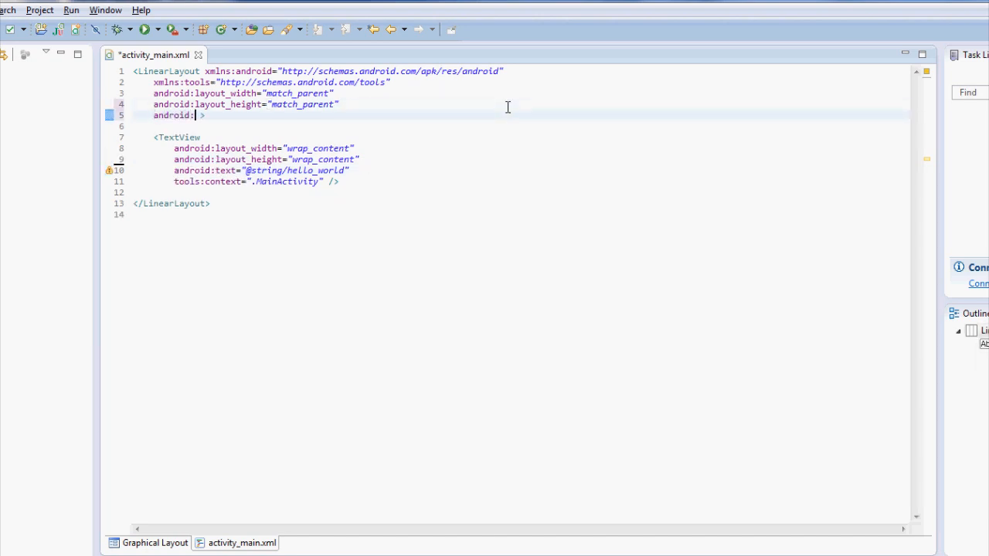
pyautogui.write('orientation=""')
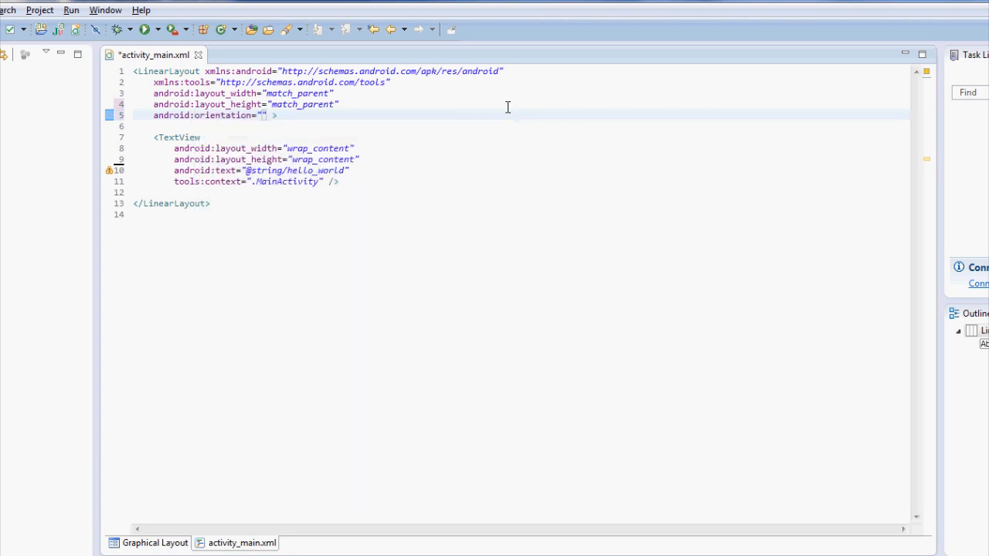
pyautogui.write('vertical')
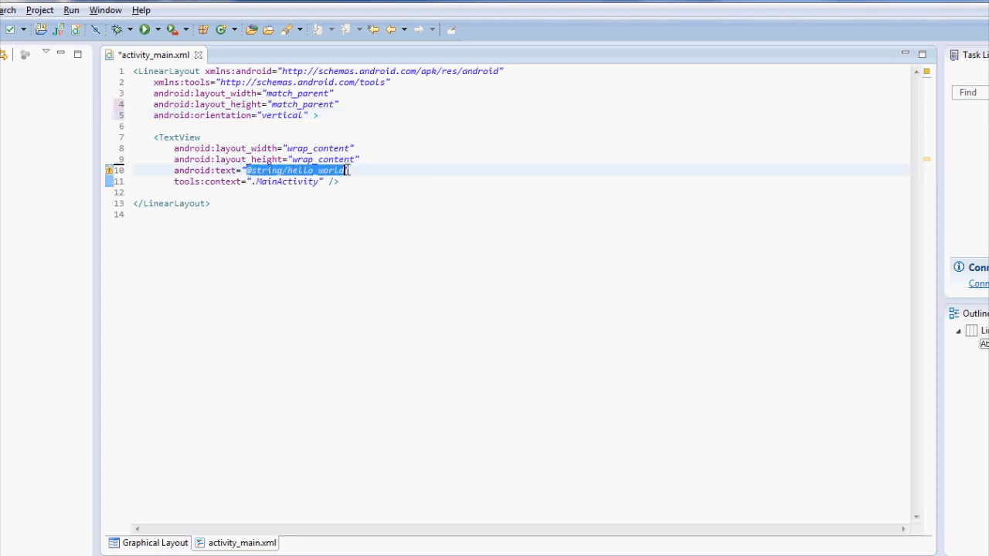
pyautogui.write('Total is 0"')
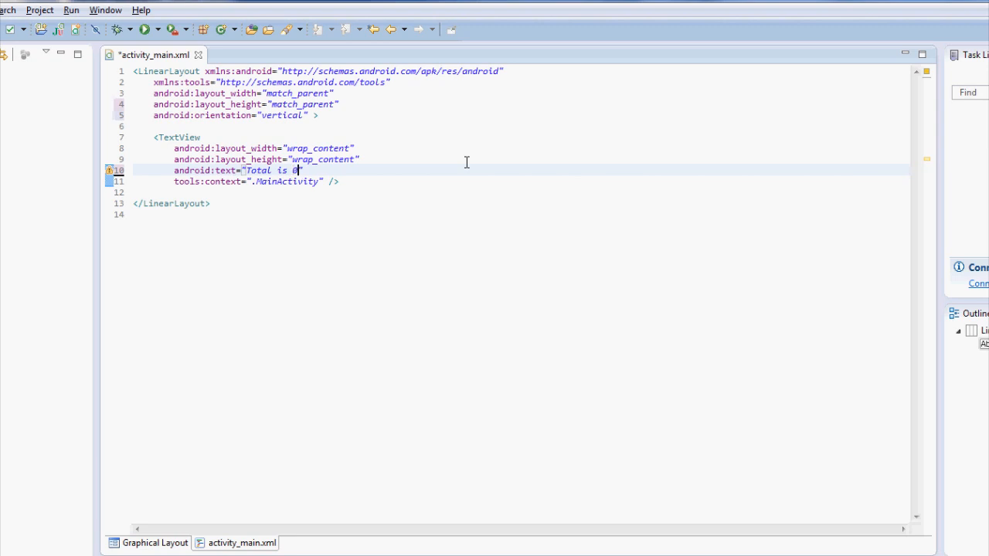
pyautogui.press('ctrl+s')
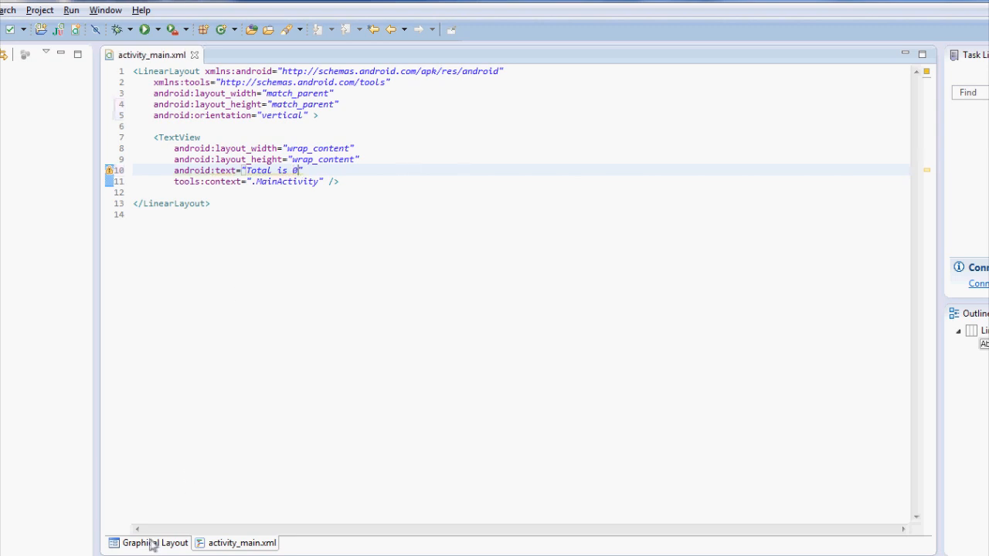
pyautogui.click(155, 543)
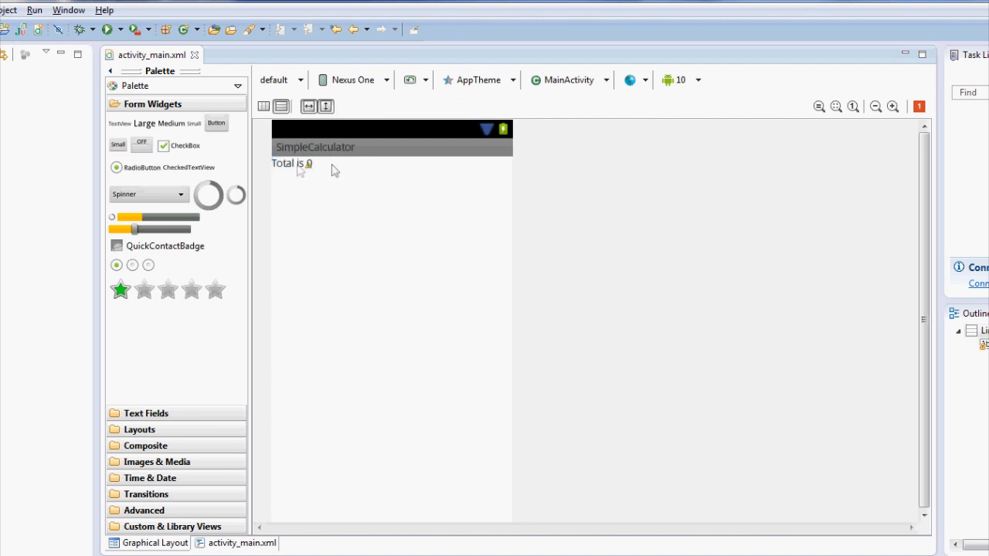
pyautogui.click(292, 164)
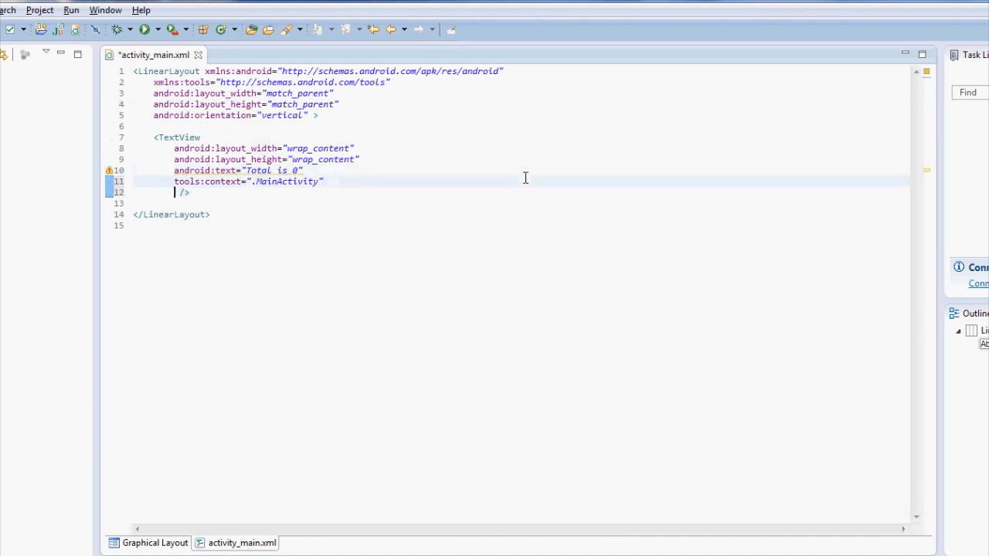
# Give the TextView android:textSize="30dp".
pyautogui.write('android')
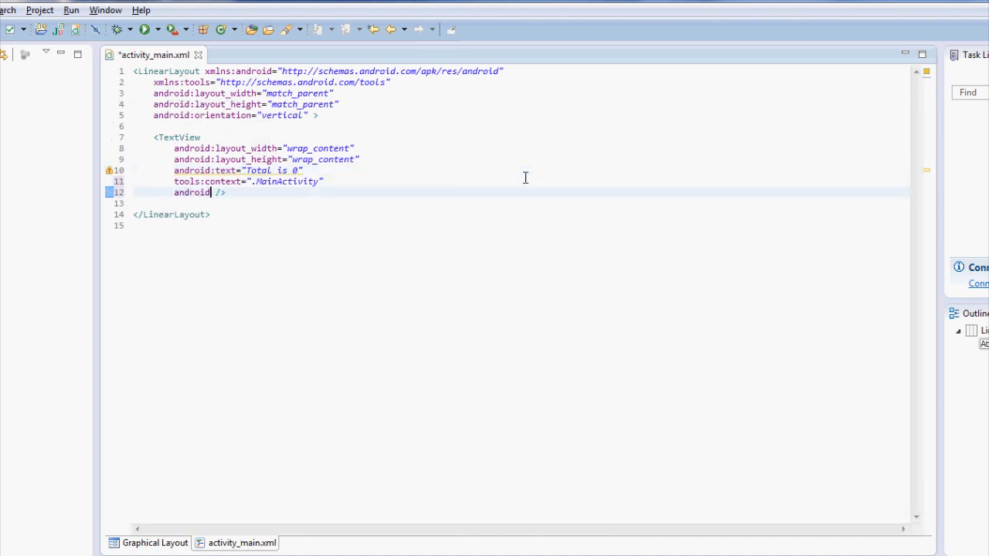
pyautogui.write(':textSi')
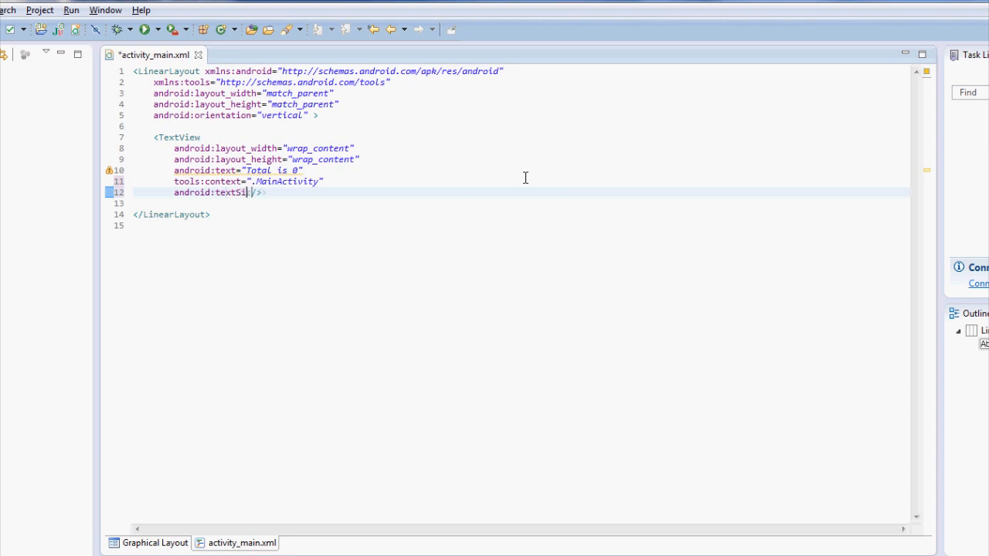
pyautogui.write('ze=""')
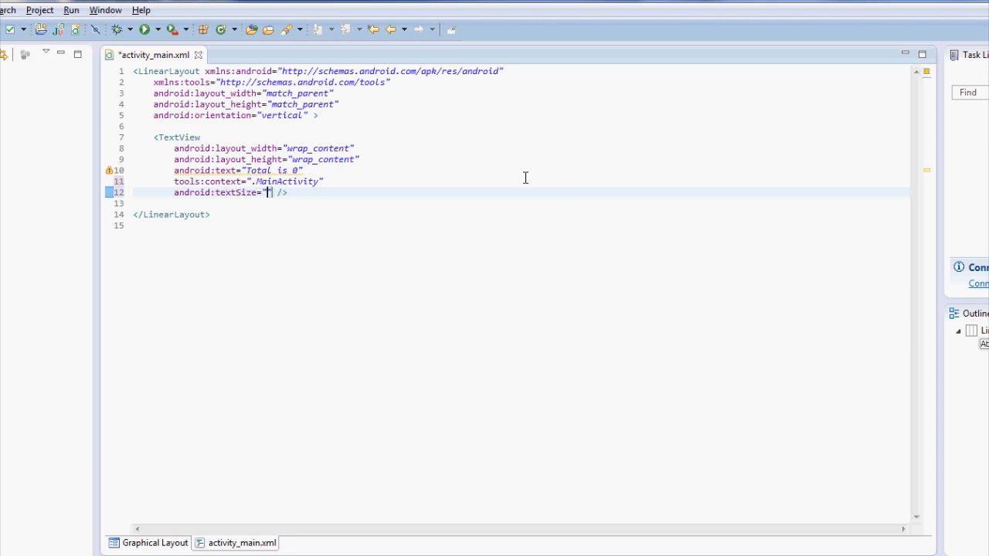
pyautogui.write('30dp')
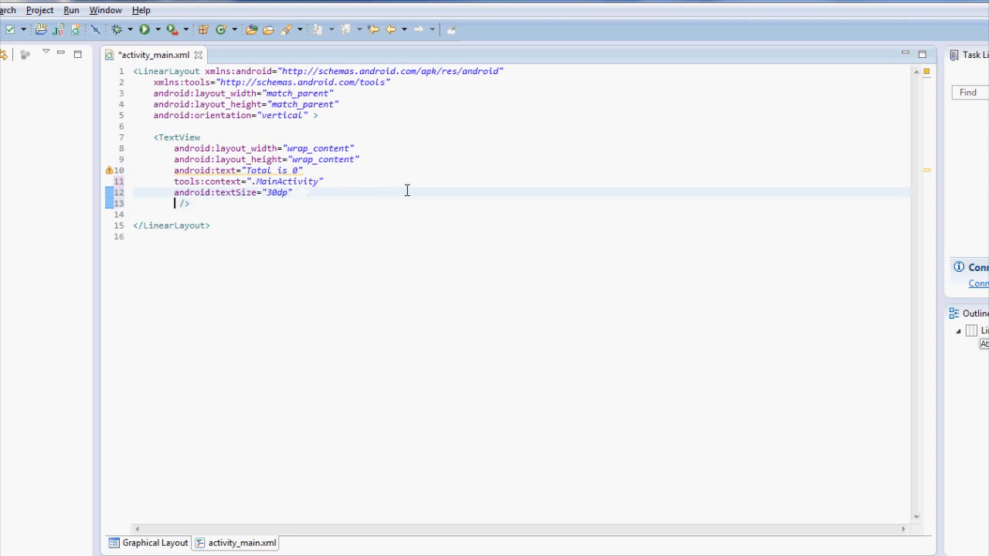
# Start an android:gravity attribute on the TextView and preview the larger heading.
pyautogui.write('android:')
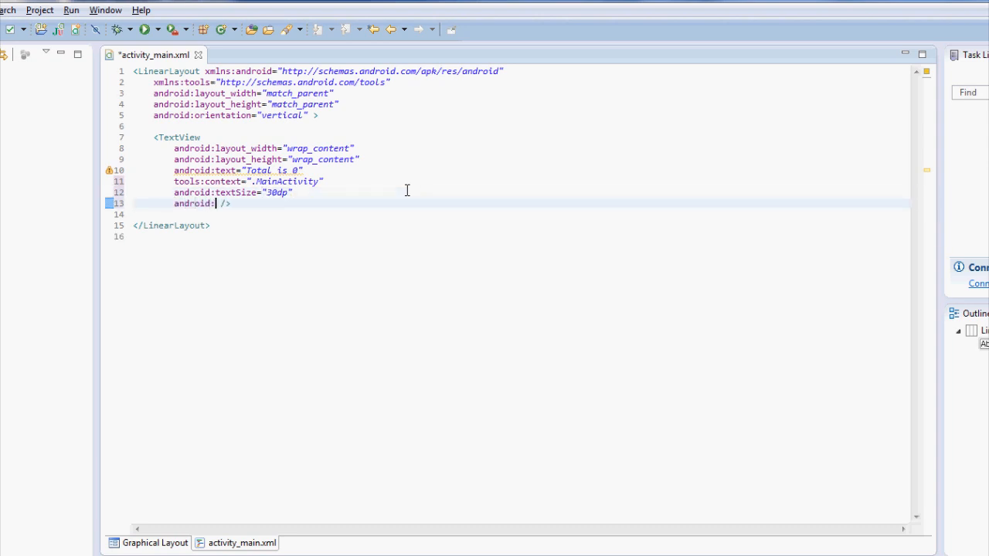
pyautogui.write('g')
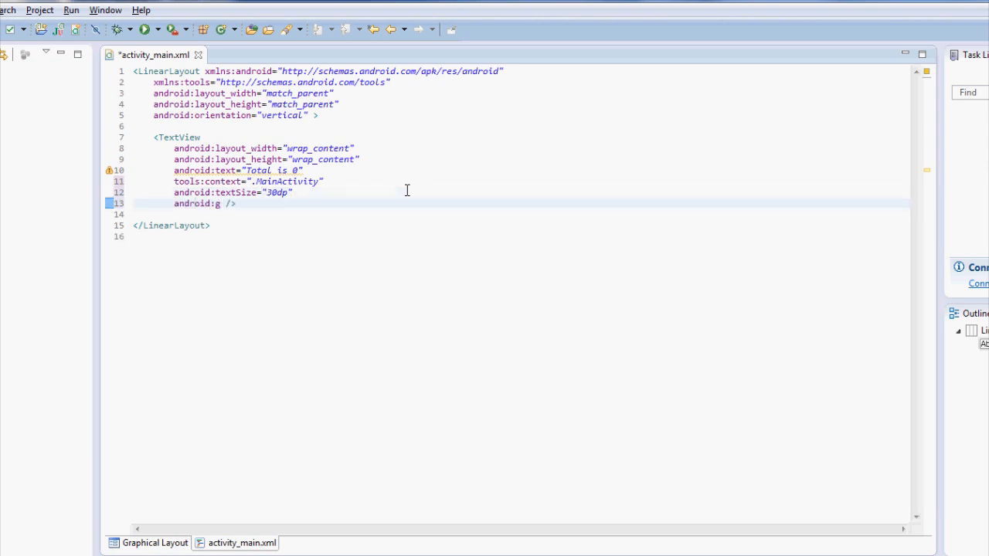
pyautogui.write('rav')
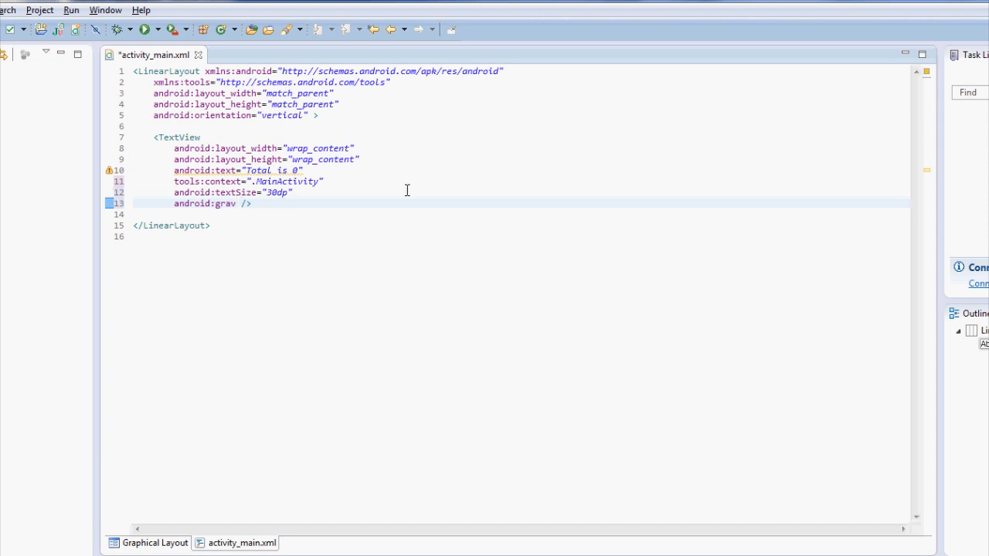
pyautogui.write('ity=')
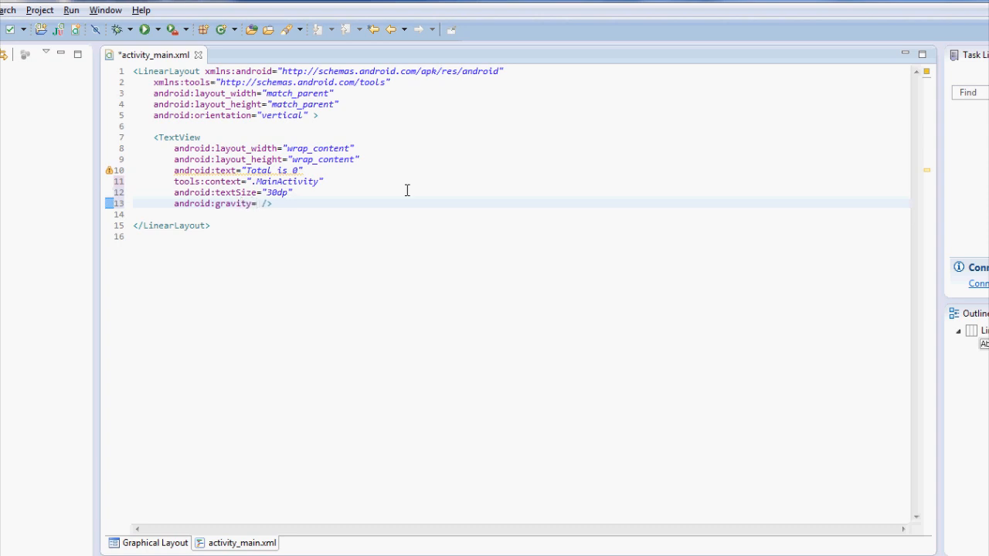
pyautogui.click(270, 204)
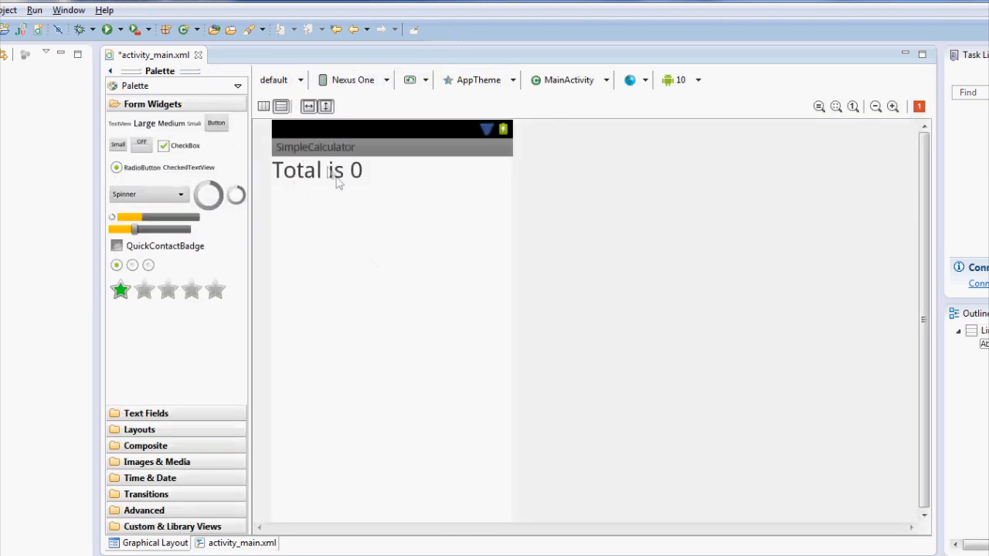
# Inspect the Total is 0 text in the preview while adjusting its gravity attribute in the XML.
pyautogui.click(316, 170)
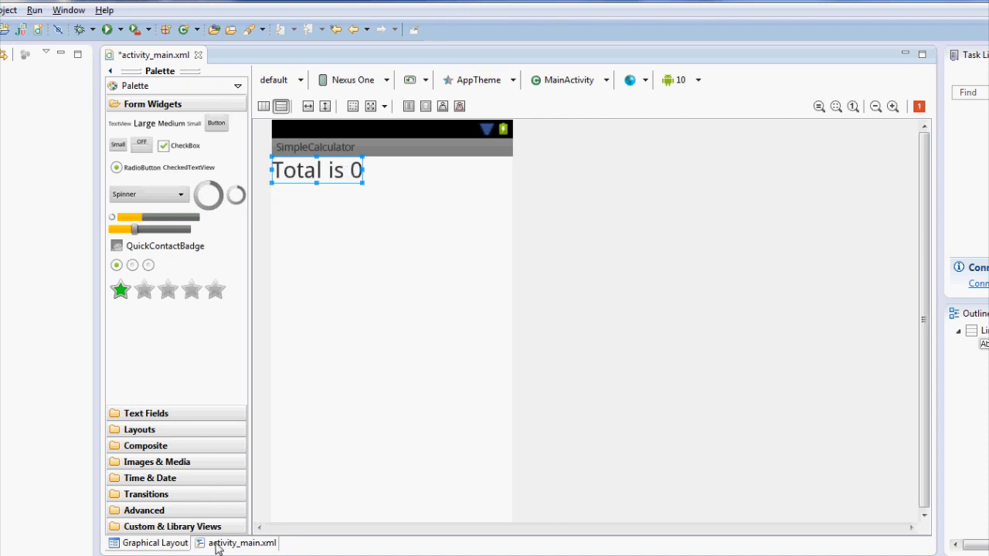
pyautogui.click(241, 542)
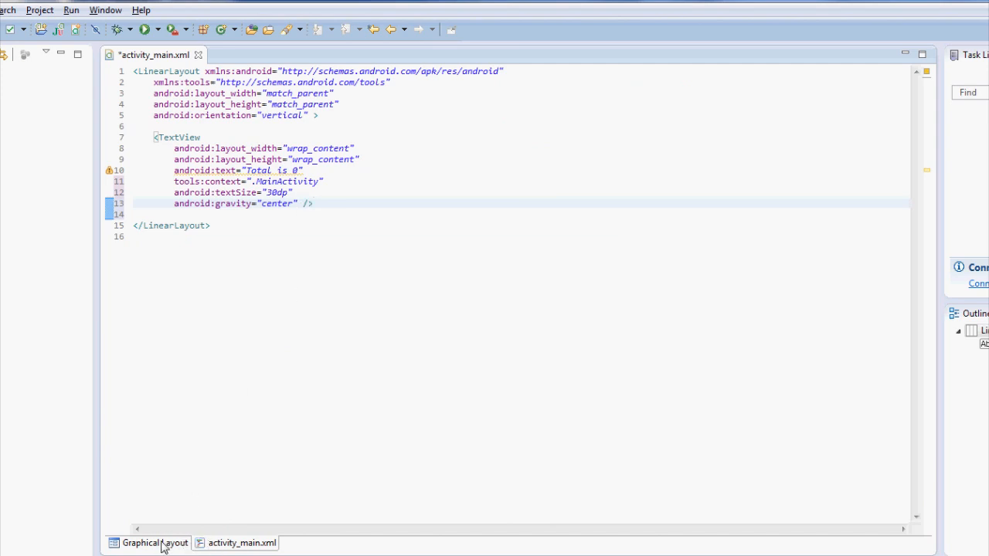
pyautogui.click(154, 543)
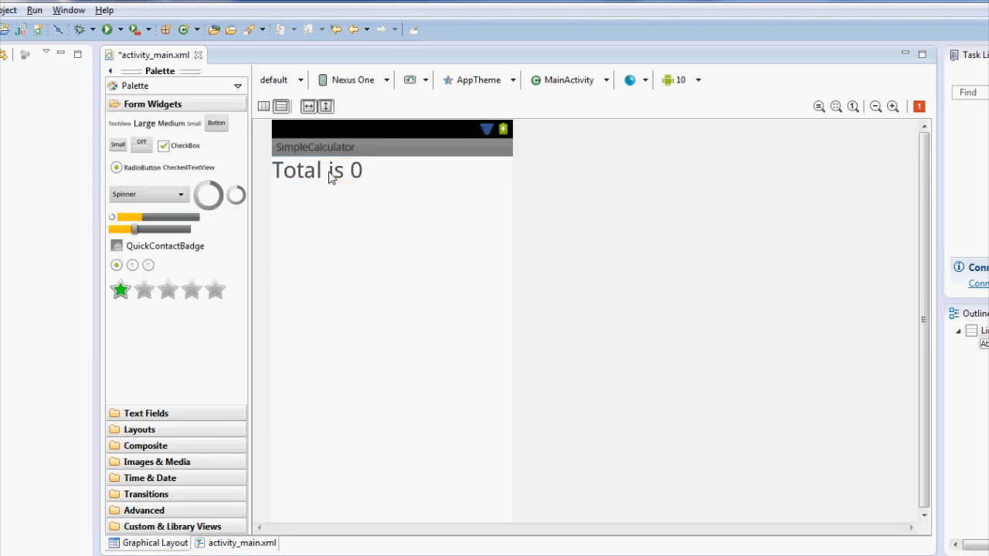
pyautogui.click(316, 170)
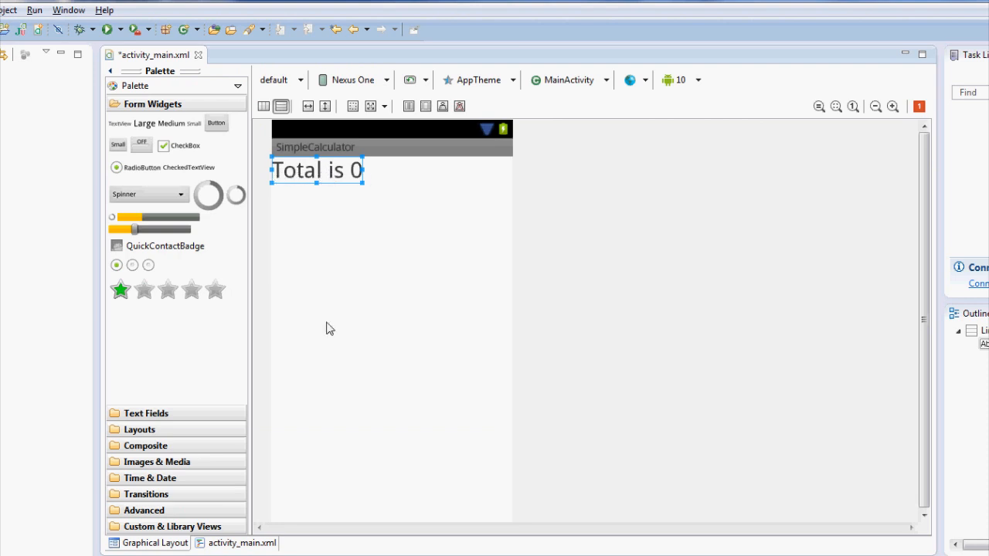
pyautogui.click(241, 544)
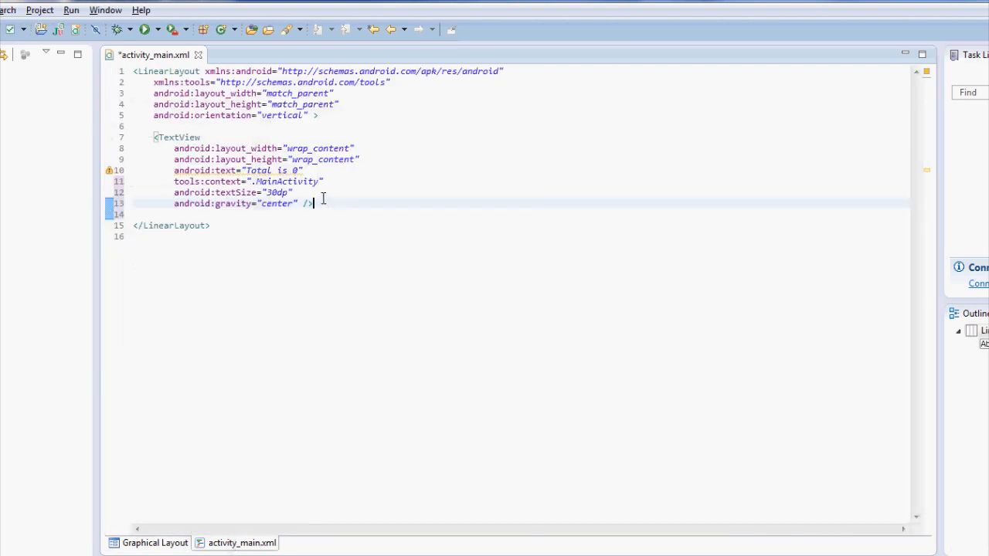
pyautogui.moveTo(216, 207)
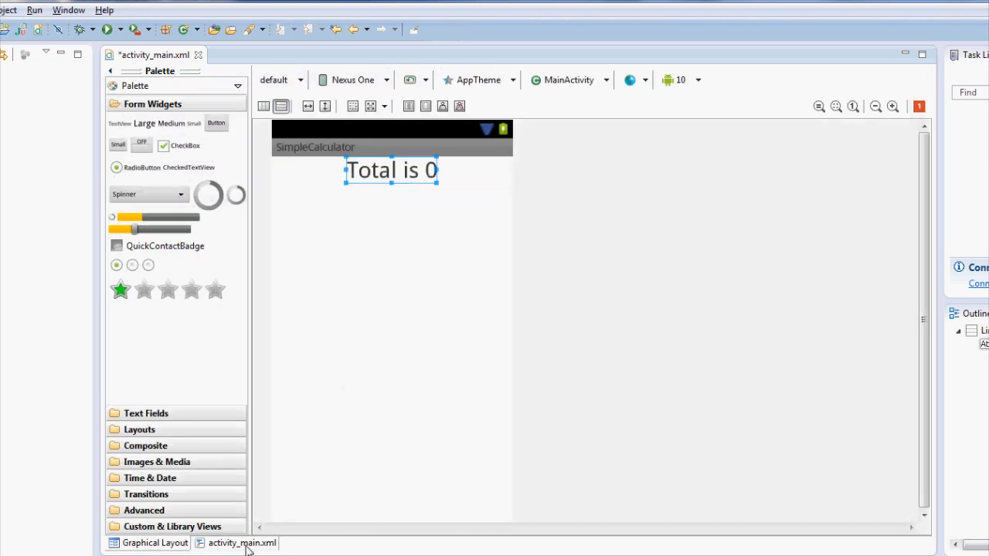
# Change it to android:layout_gravity="center" and confirm the text is centred in the preview.
pyautogui.click(241, 543)
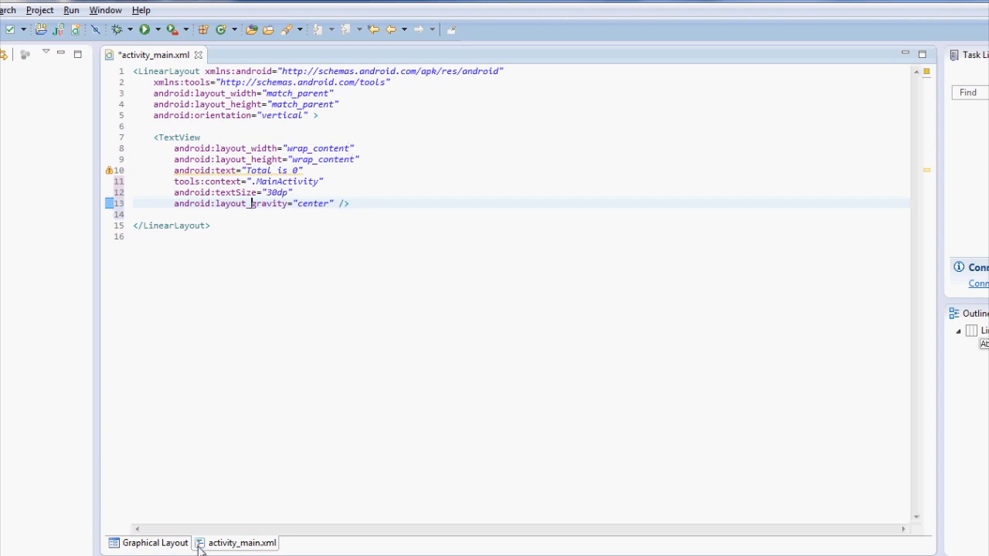
pyautogui.click(154, 543)
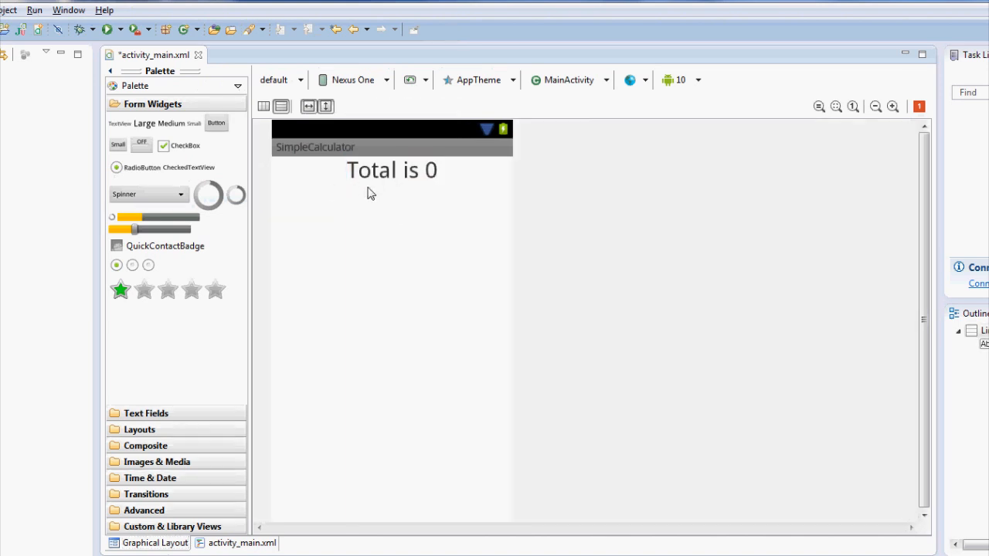
pyautogui.moveTo(346, 200)
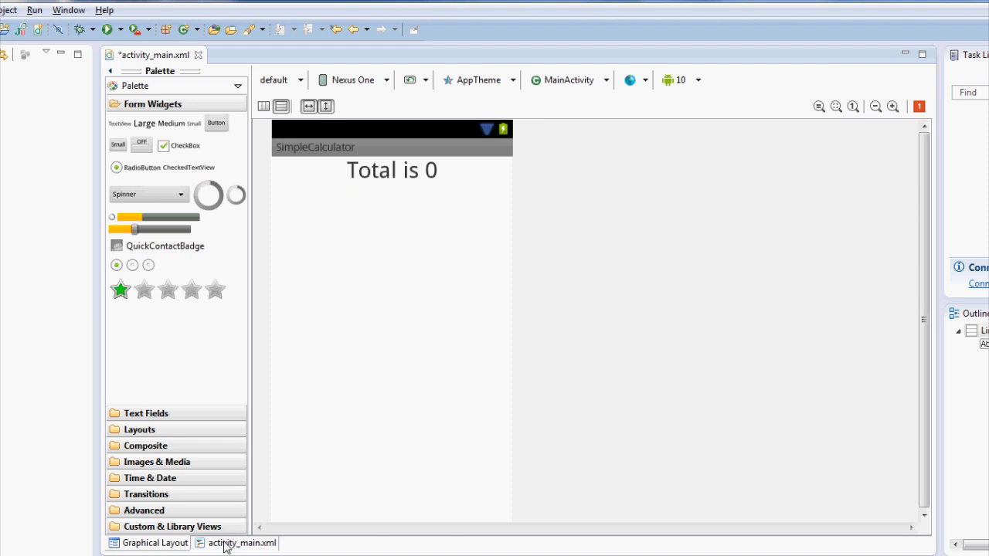
pyautogui.click(241, 543)
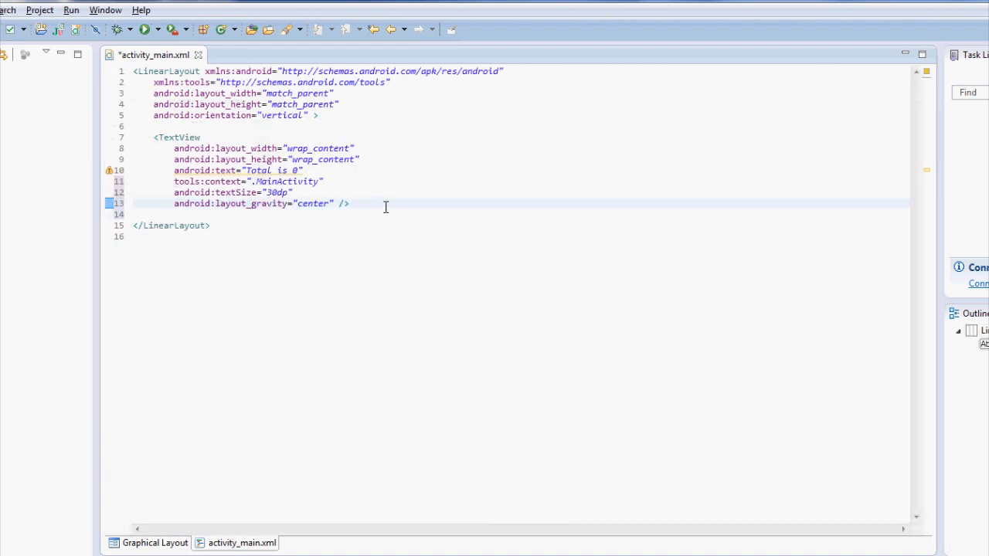
# Duplicate the TextView block, turn the copy into a Button labelled "Plus one".
pyautogui.moveTo(154, 136); pyautogui.dragTo(349, 203)
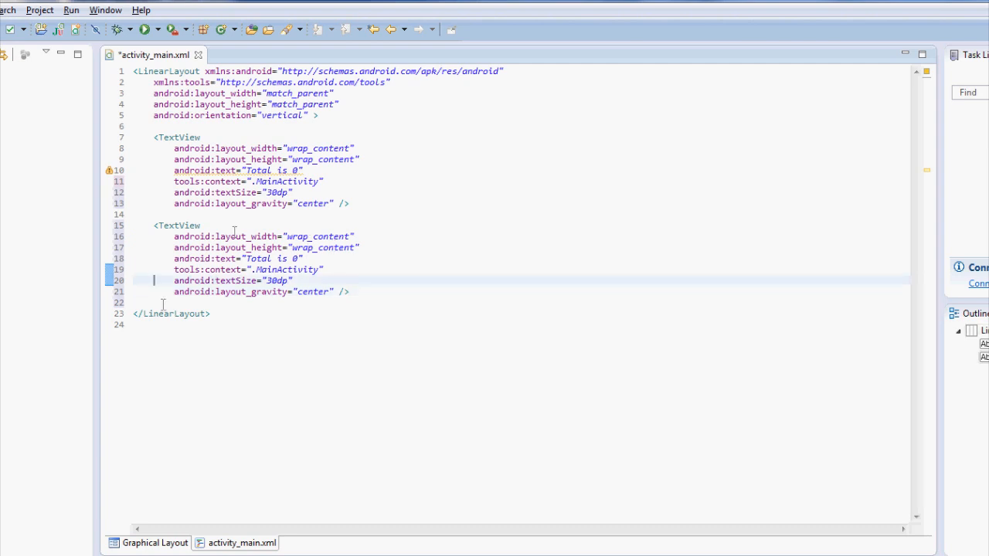
pyautogui.click(154, 542)
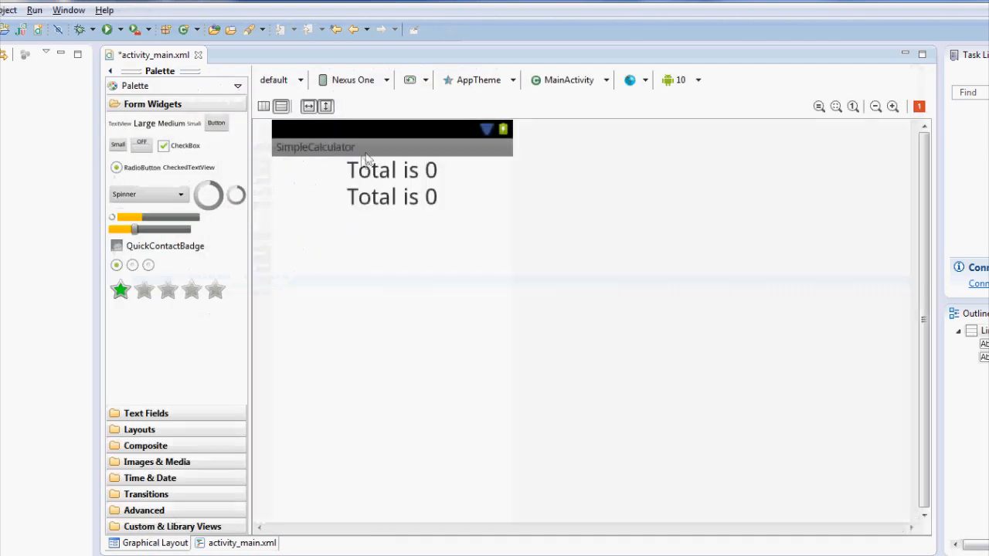
pyautogui.click(391, 196)
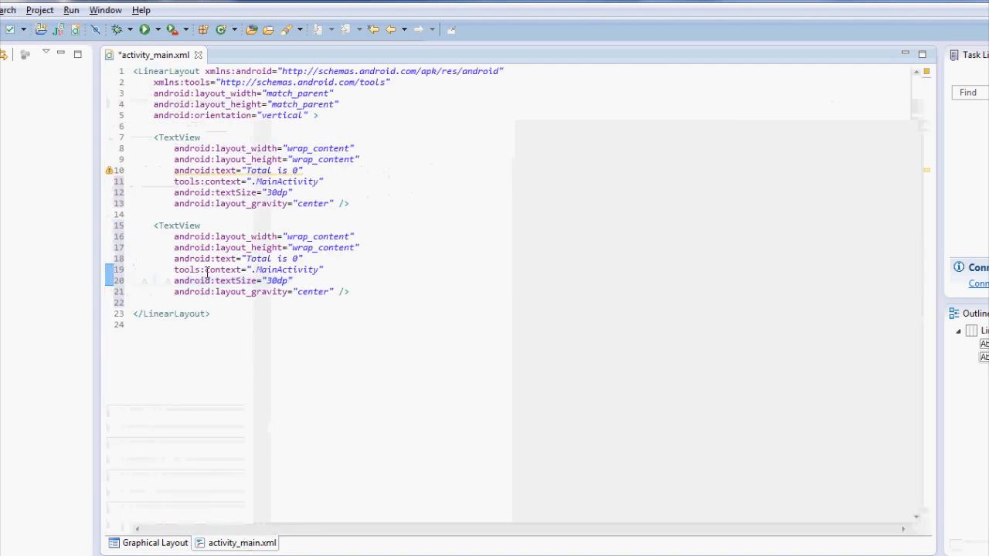
pyautogui.write('Butto')
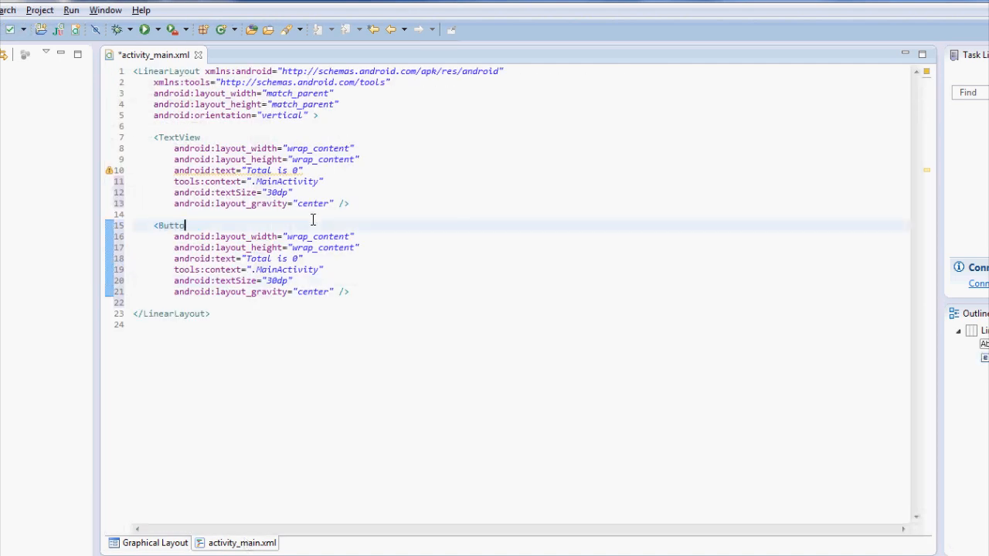
pyautogui.write('n')
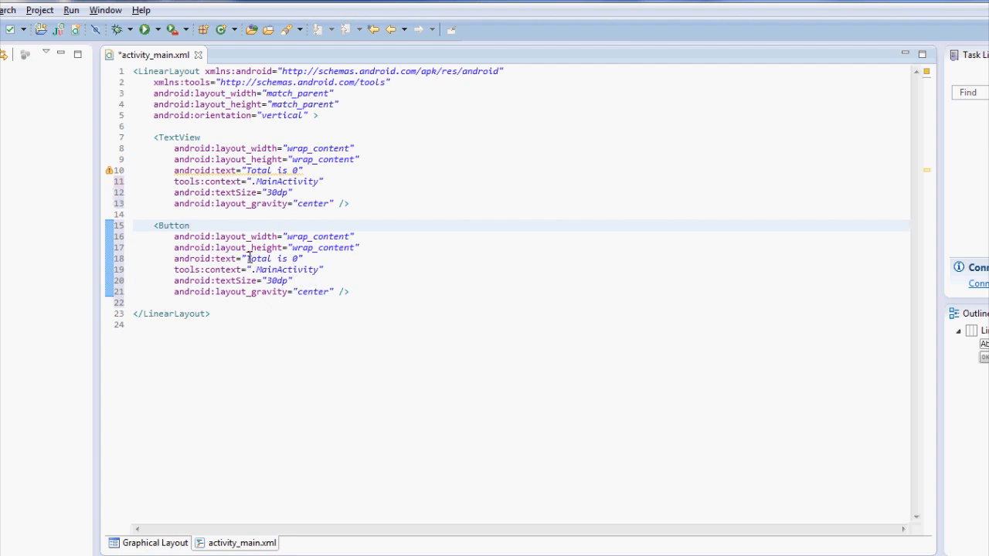
pyautogui.doubleClick(272, 258)
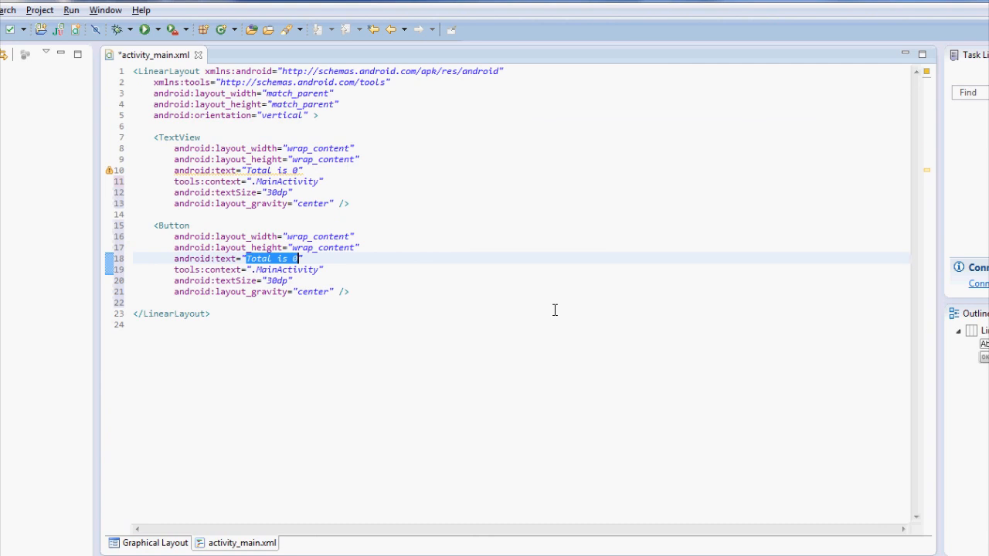
pyautogui.write('Plus one')
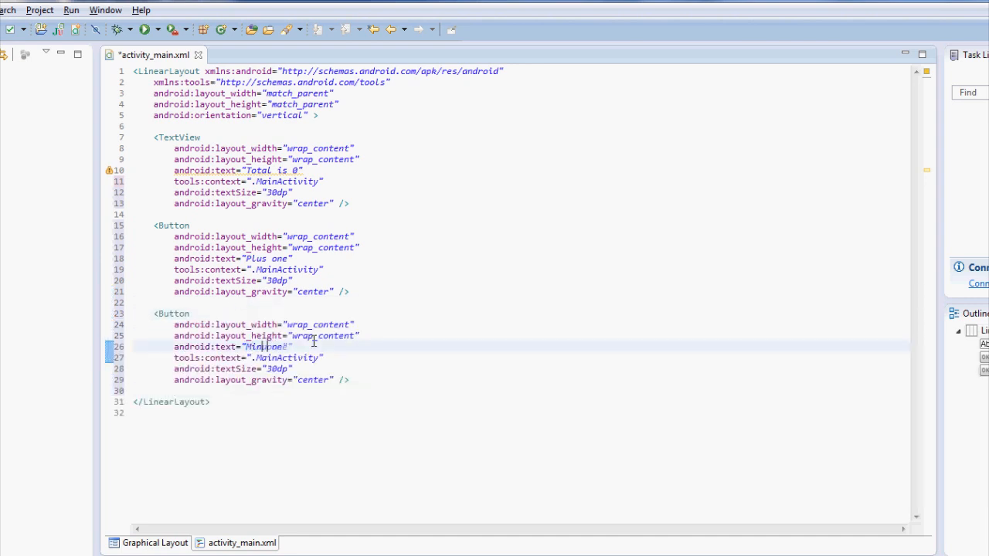
# Add a second Button labelled "Minus one" and check both buttons in the graphical preview.
pyautogui.click(155, 544)
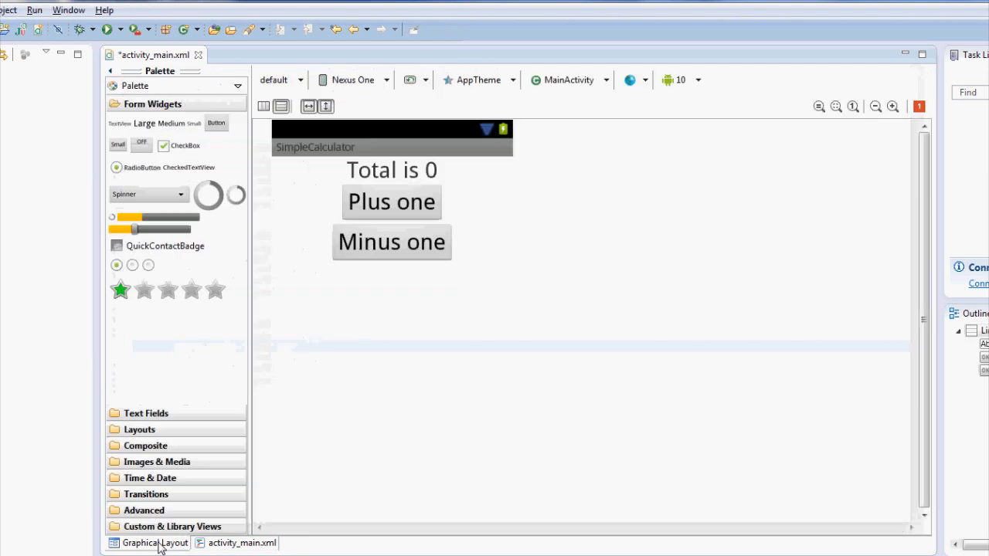
pyautogui.click(392, 201)
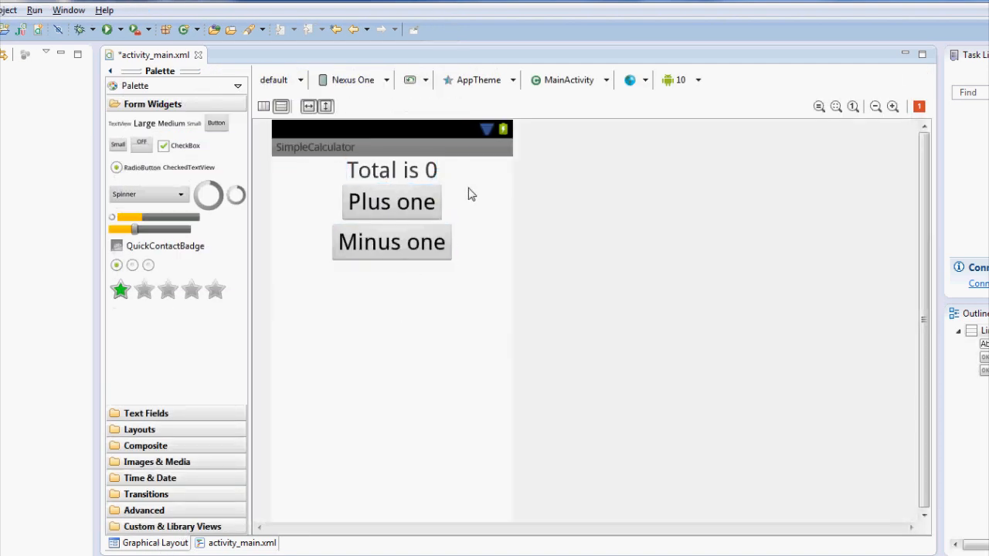
pyautogui.click(393, 201)
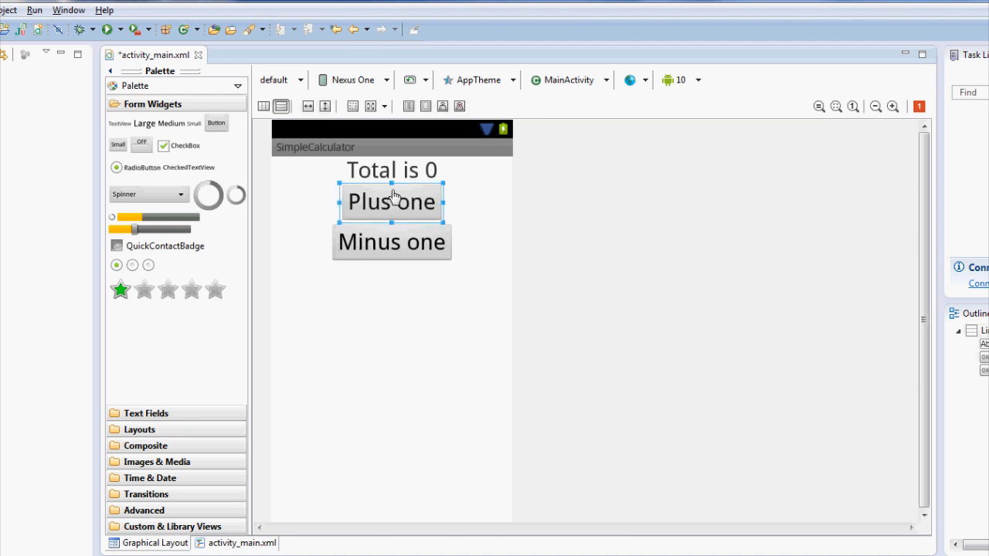
pyautogui.moveTo(482, 223)
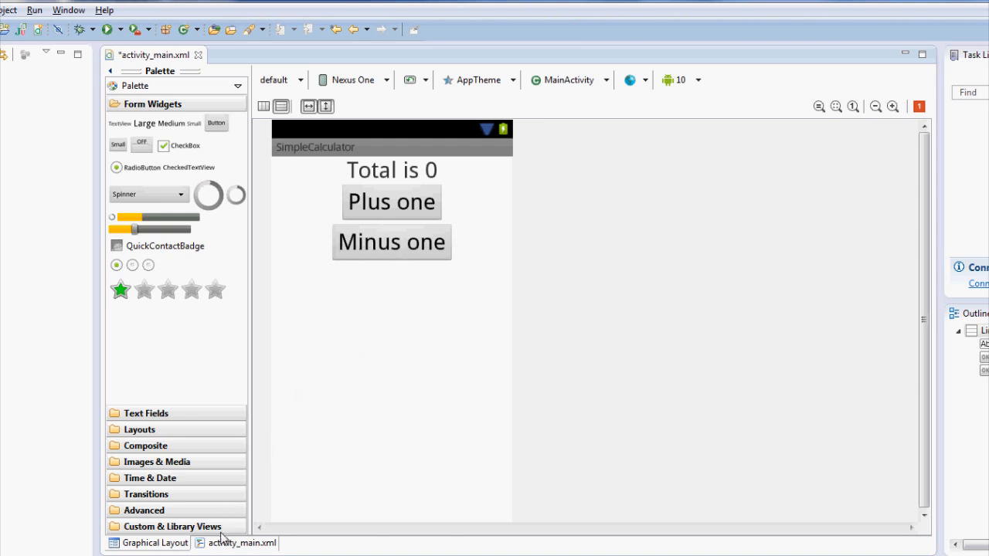
pyautogui.click(241, 542)
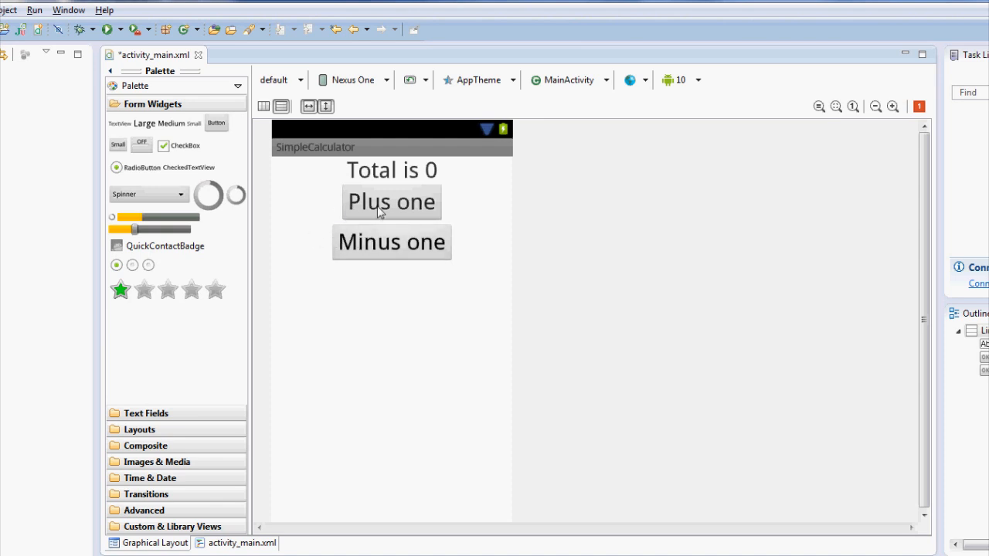
pyautogui.click(391, 201)
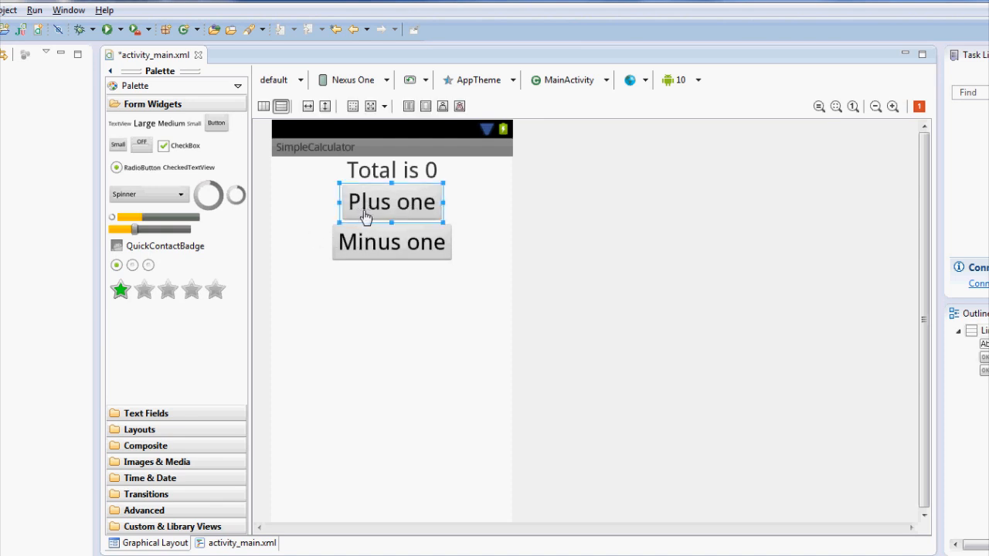
pyautogui.click(392, 241)
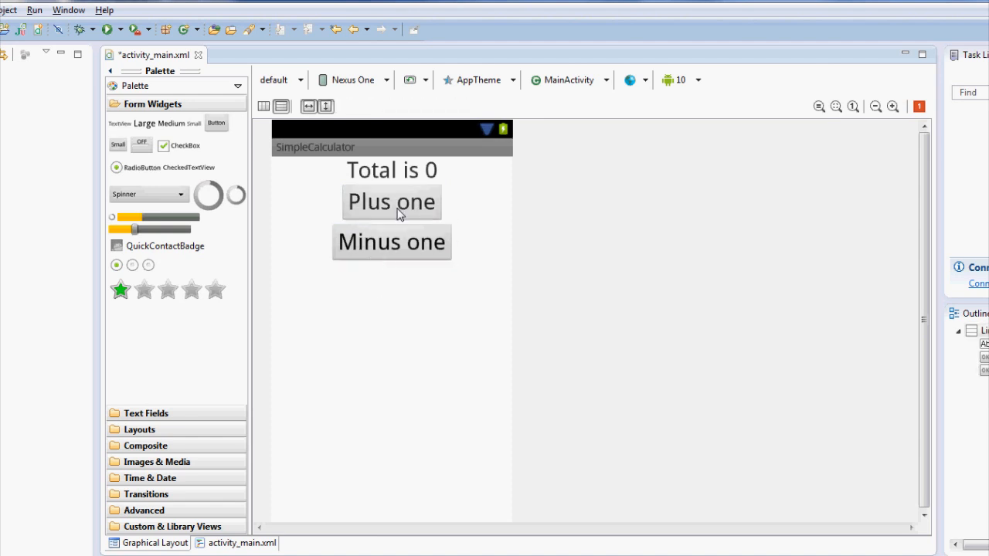
pyautogui.moveTo(394, 218)
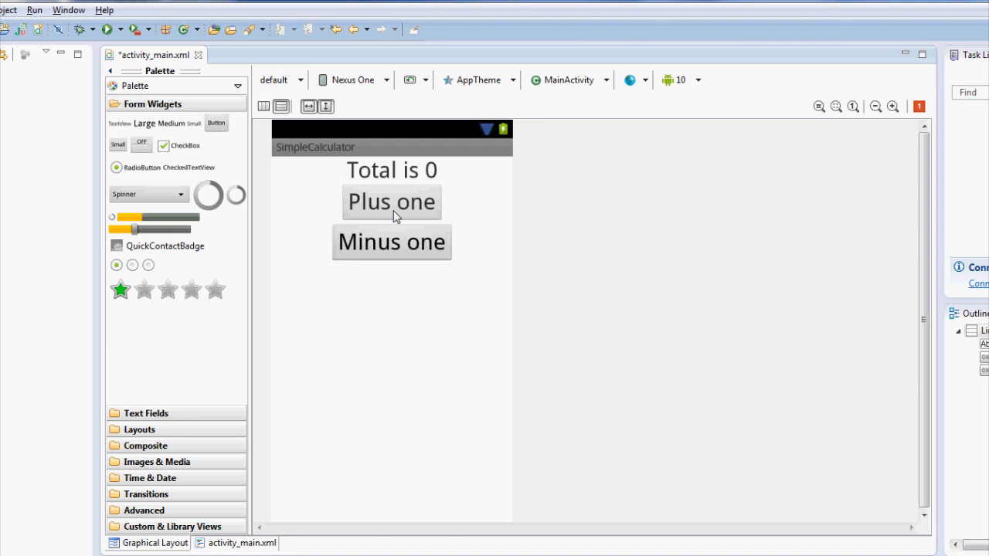
pyautogui.click(391, 201)
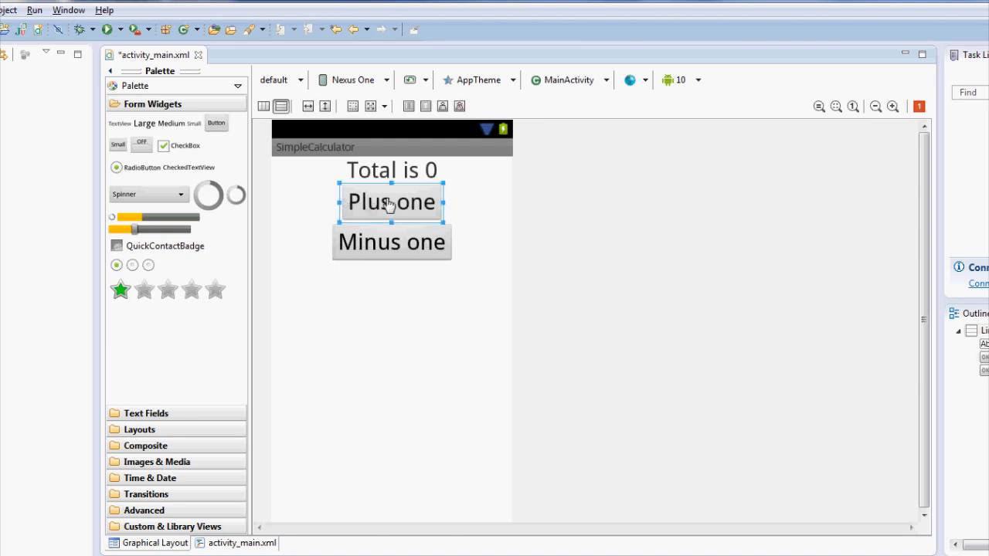
pyautogui.moveTo(386, 214)
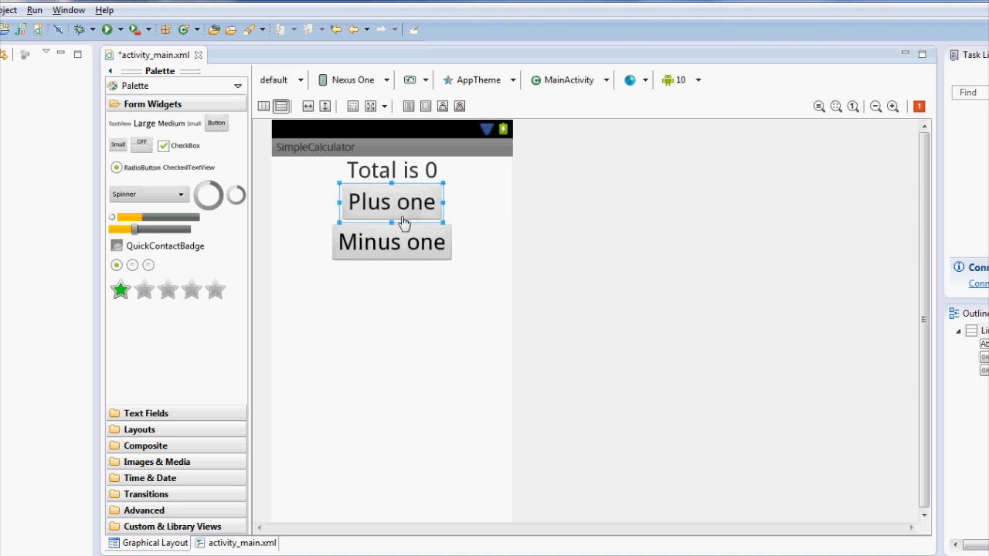
pyautogui.click(241, 543)
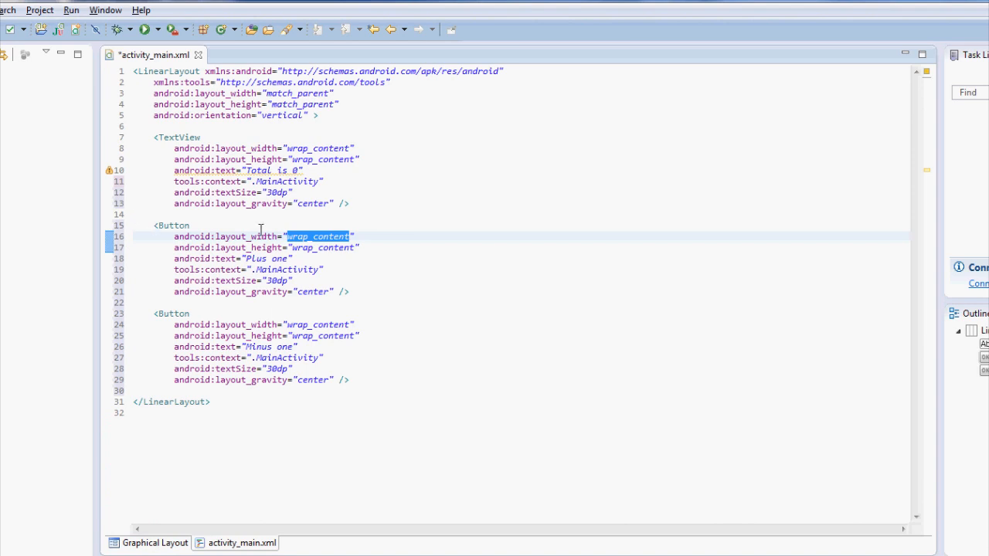
# Set android:layout_width to 200dp on both buttons and preview their equal widths.
pyautogui.write('200d')
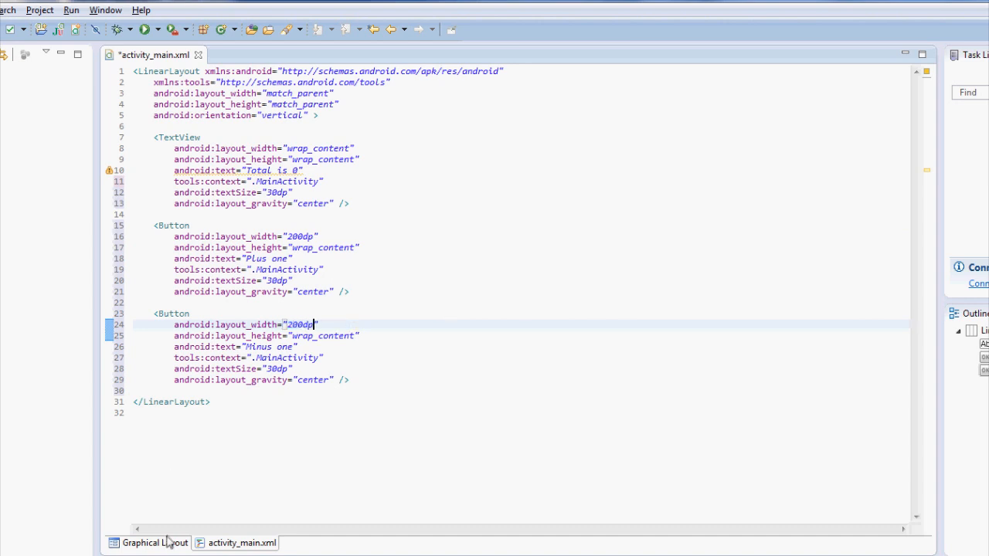
pyautogui.click(155, 544)
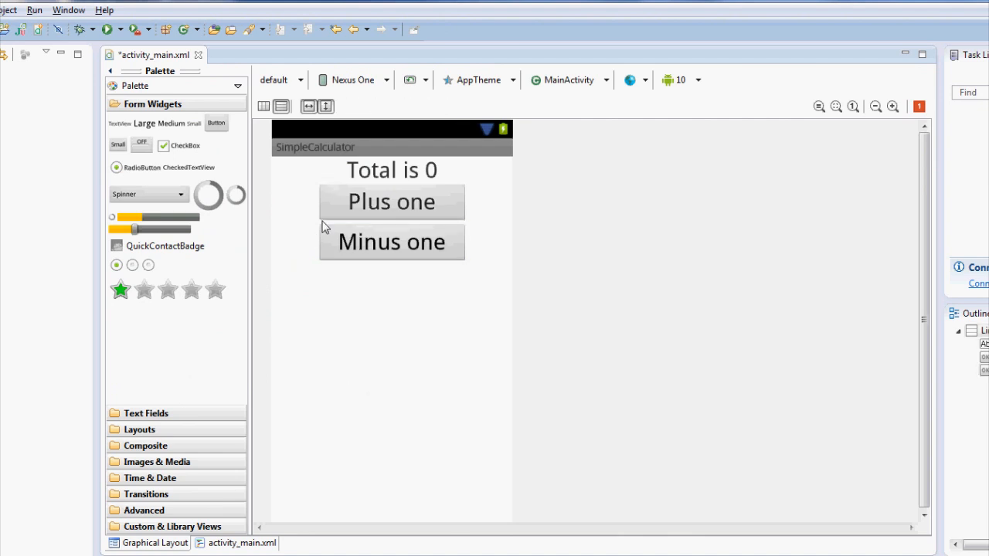
pyautogui.moveTo(270, 253)
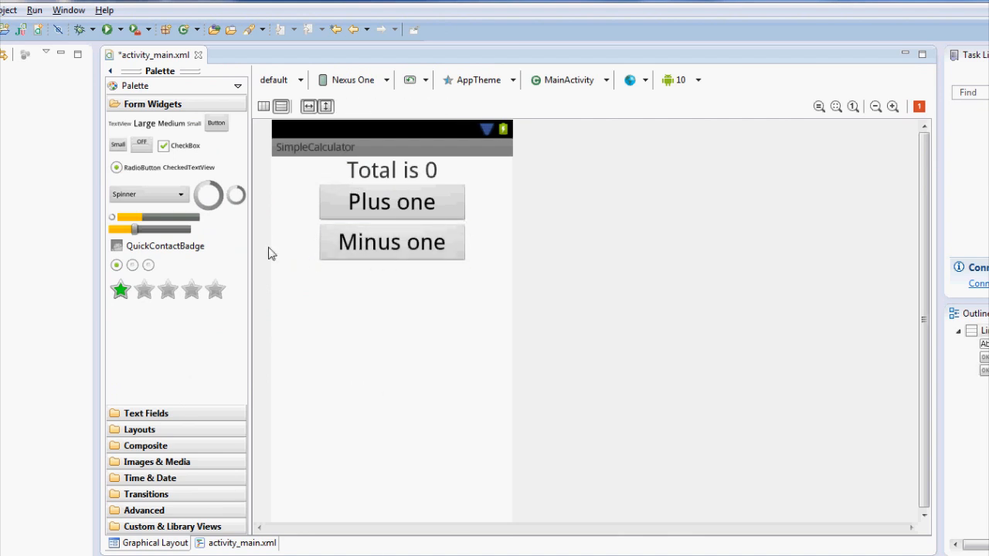
pyautogui.moveTo(365, 257)
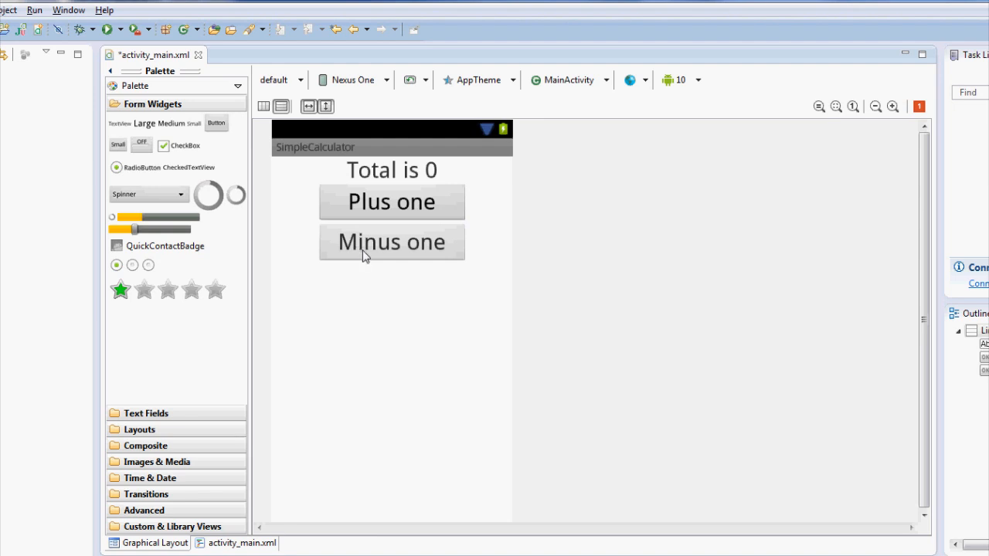
pyautogui.moveTo(390, 274)
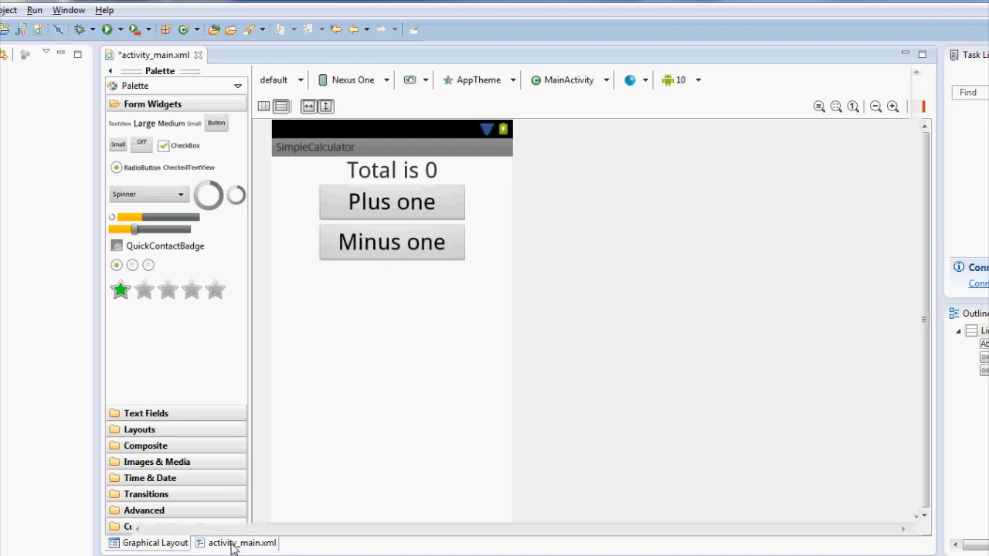
# Add android:id="@+id/tvTotal" to the TextView using content assist.
pyautogui.click(241, 544)
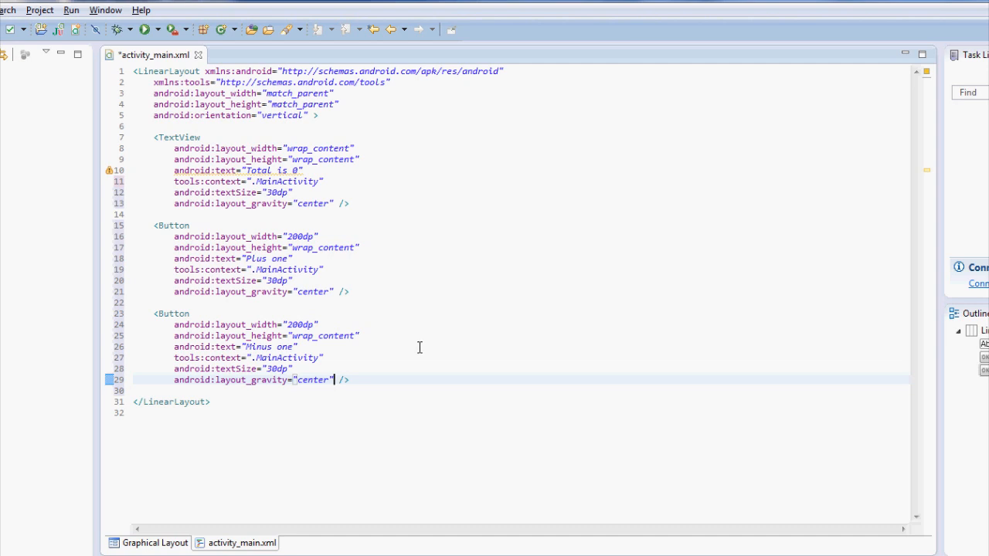
pyautogui.moveTo(414, 359)
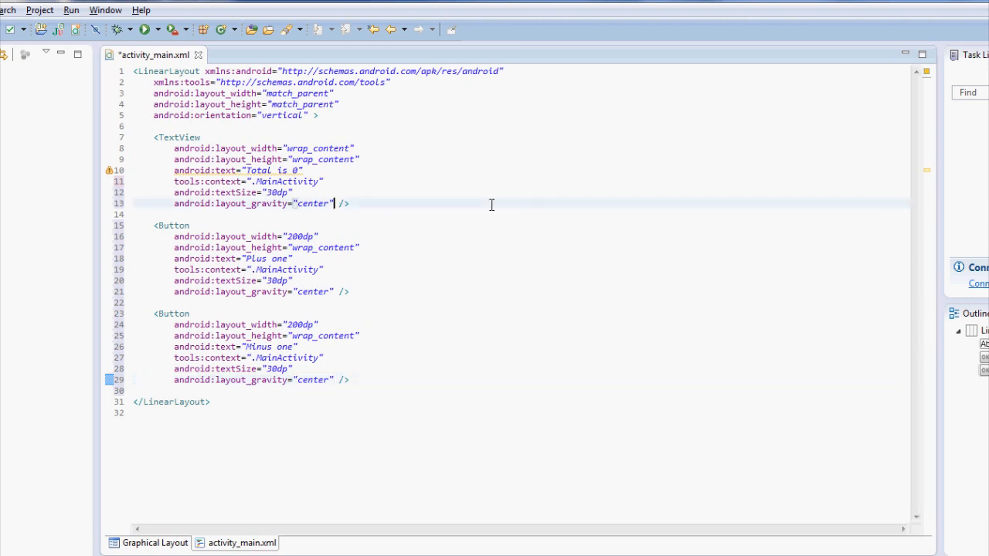
pyautogui.write('android: />')
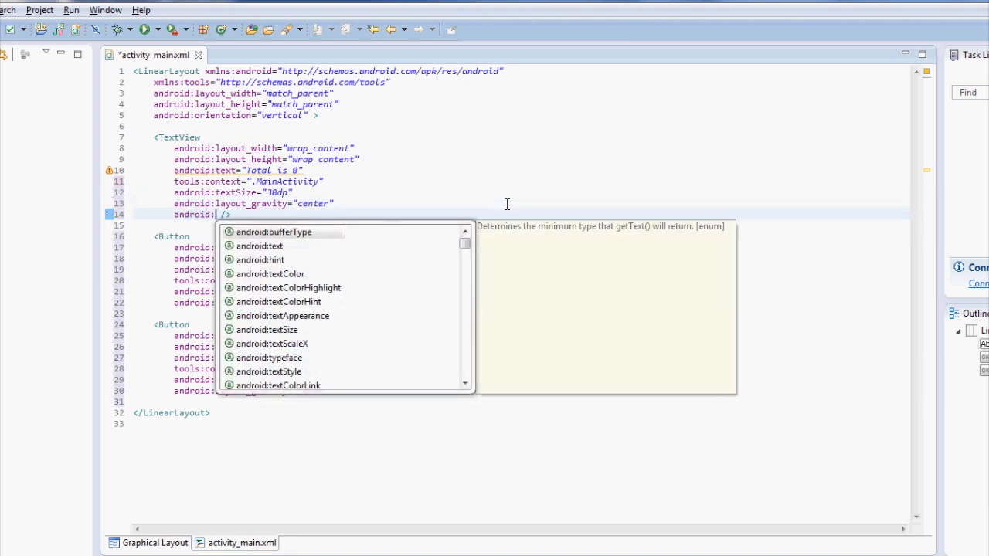
pyautogui.write('id="@+id')
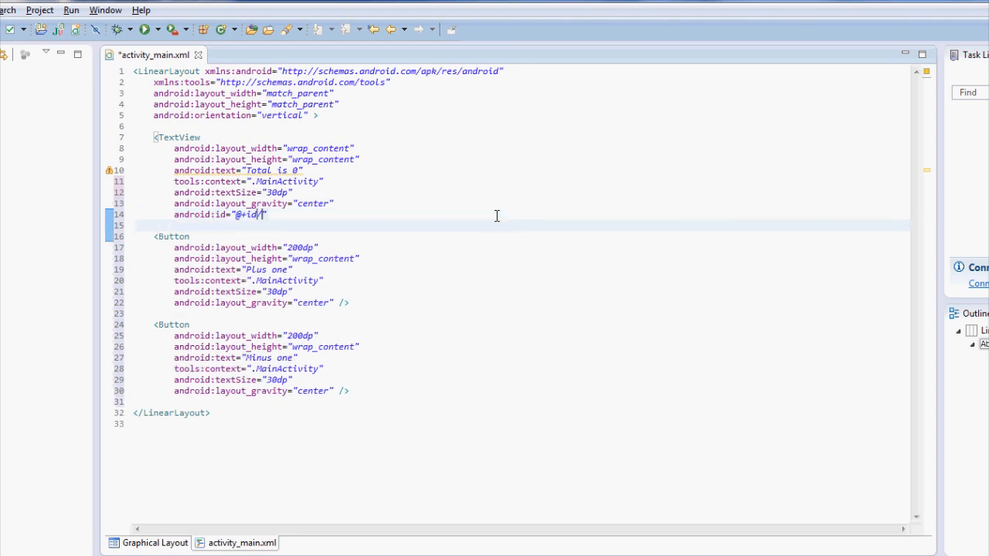
pyautogui.write('tv')
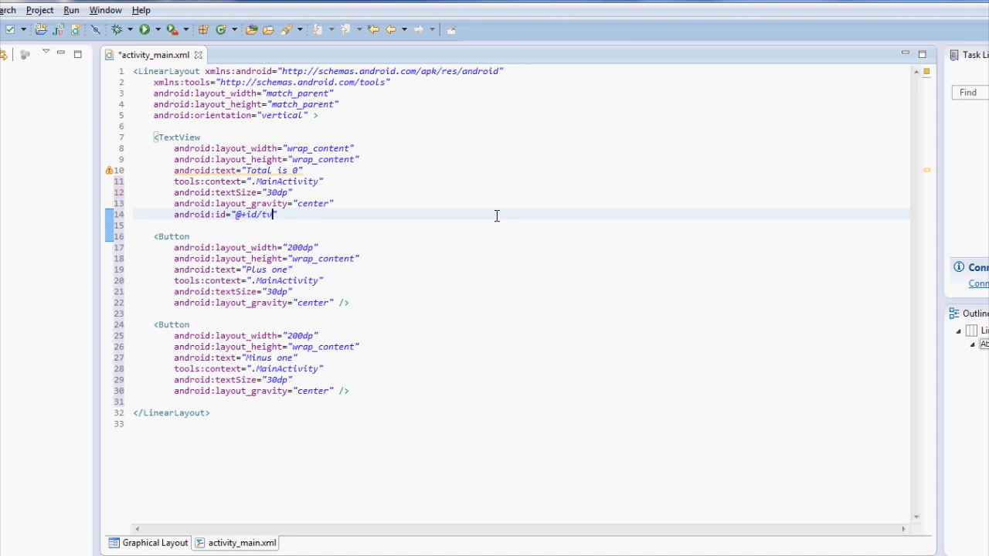
pyautogui.write('otal')
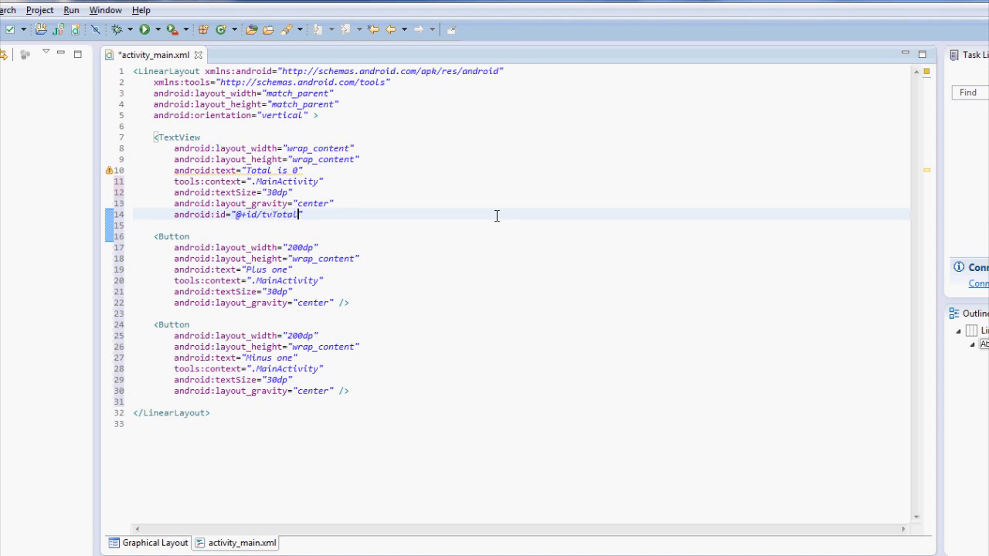
pyautogui.moveTo(334, 301)
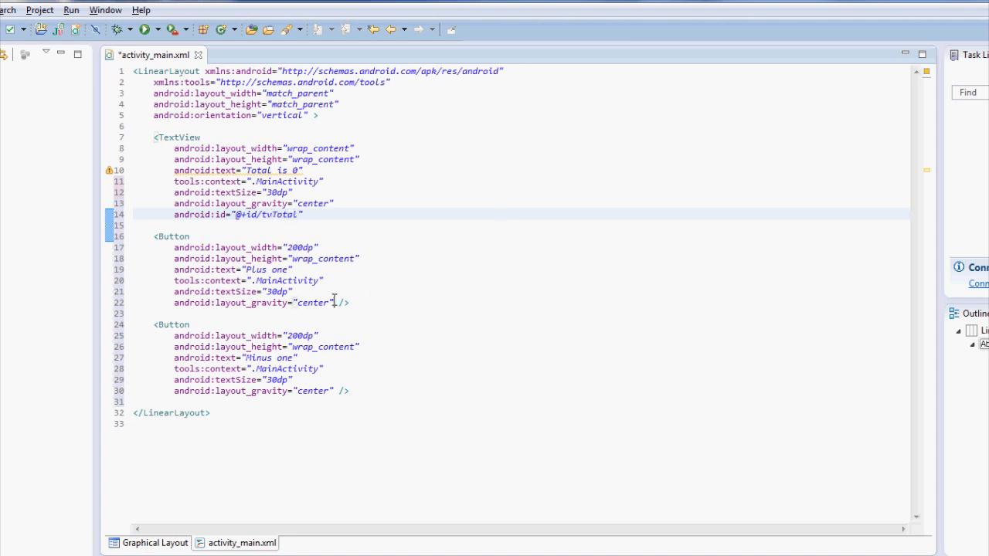
# Add android:id="@+id/bPlus" and "@+id/bMinus" to the two Button elements.
pyautogui.write('android:id="@+id/')
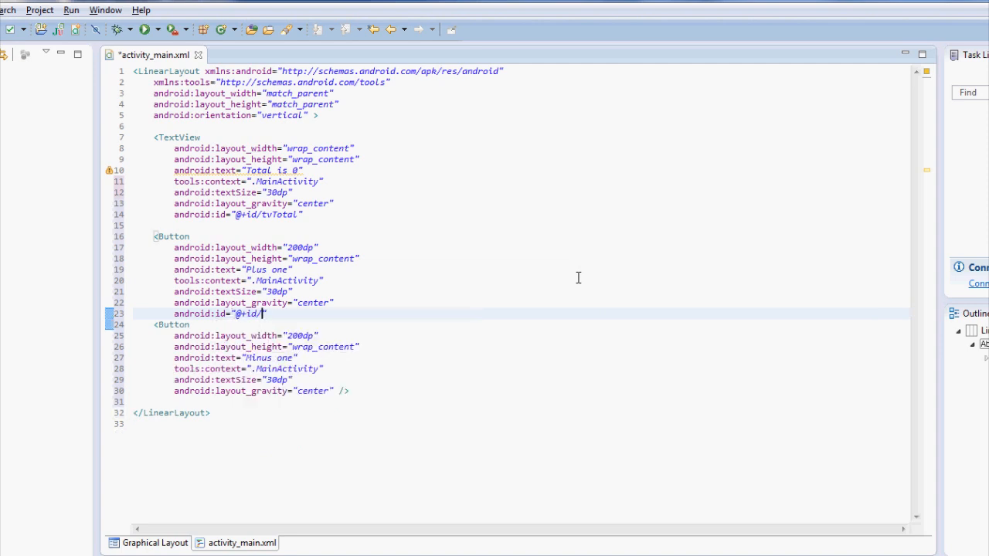
pyautogui.write('b"')
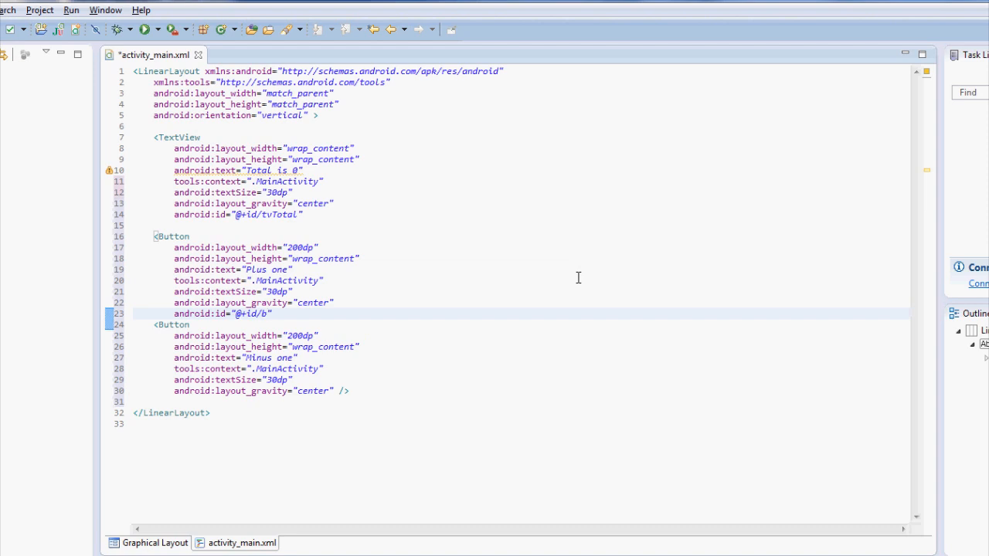
pyautogui.write('P')
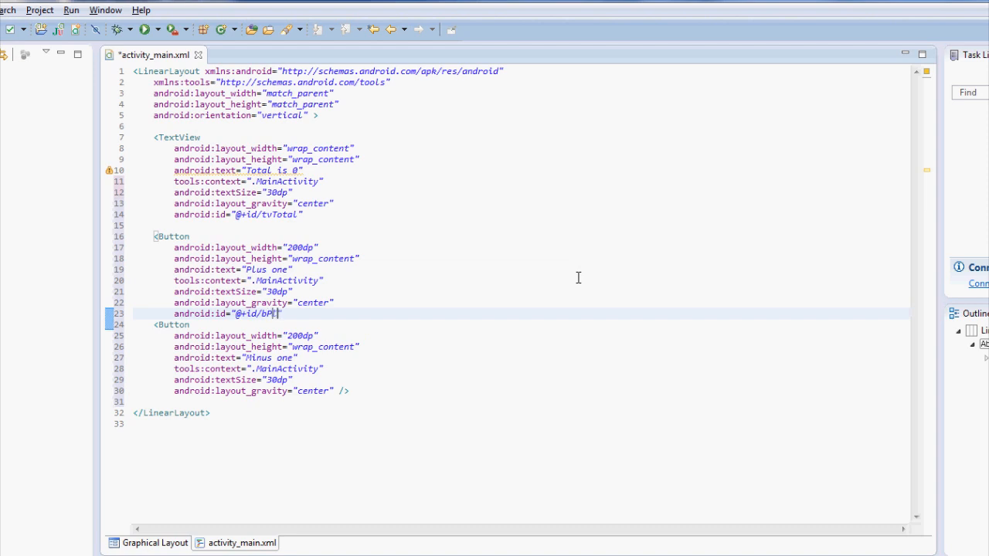
pyautogui.write('lus')
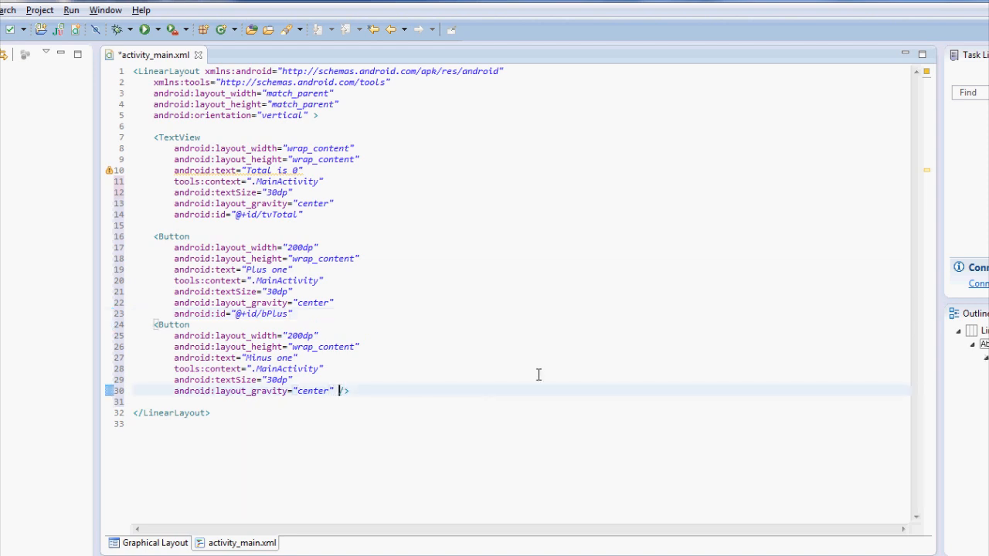
pyautogui.write('andr />')
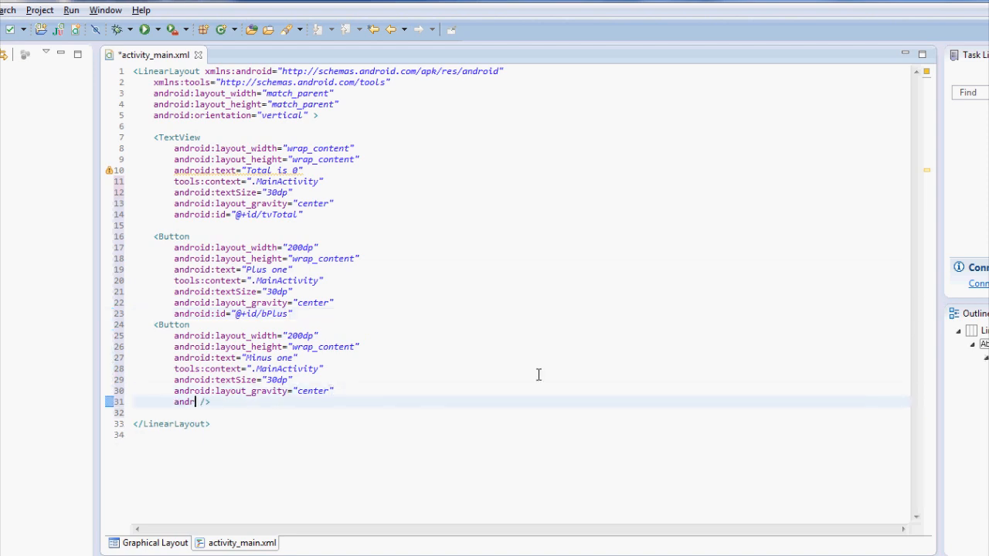
pyautogui.write('android:id="@+id')
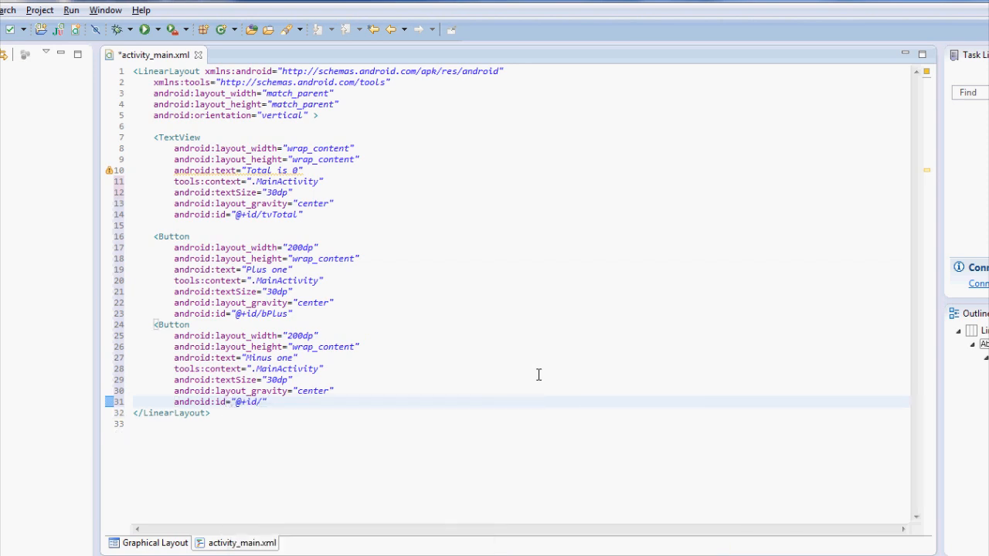
pyautogui.write('bMinus')
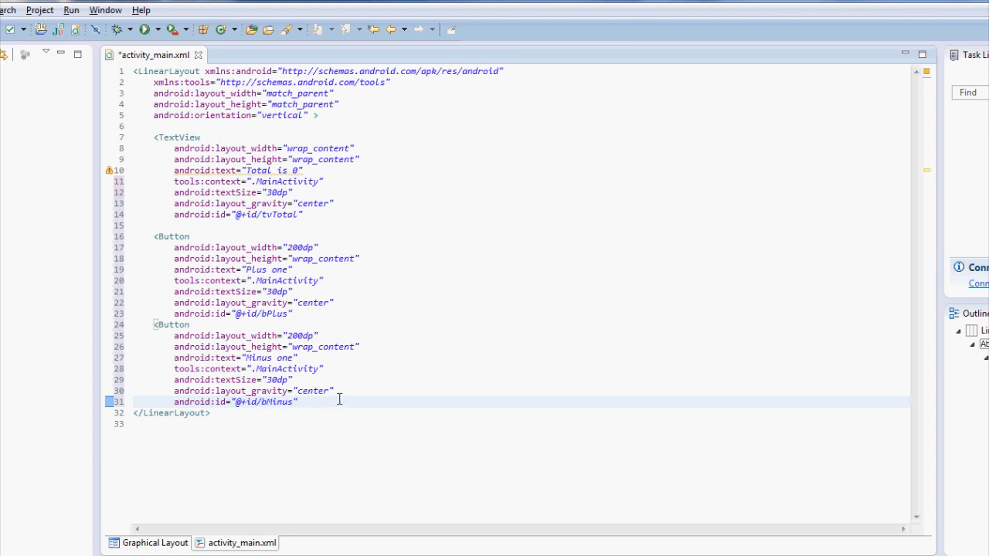
pyautogui.click(260, 401)
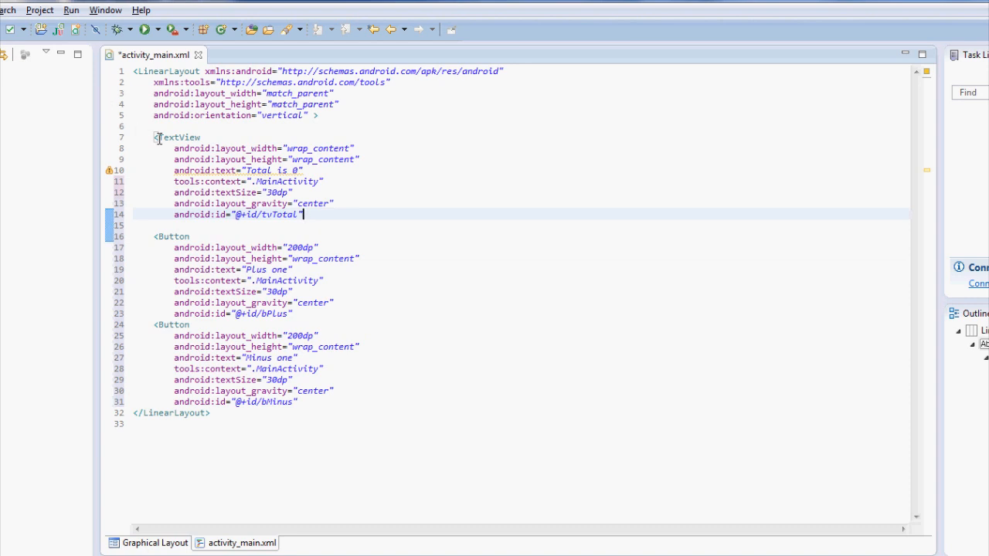
# Close the TextView and both Buttons with /> after their id lines, save and preview.
pyautogui.press('ctrl+s')
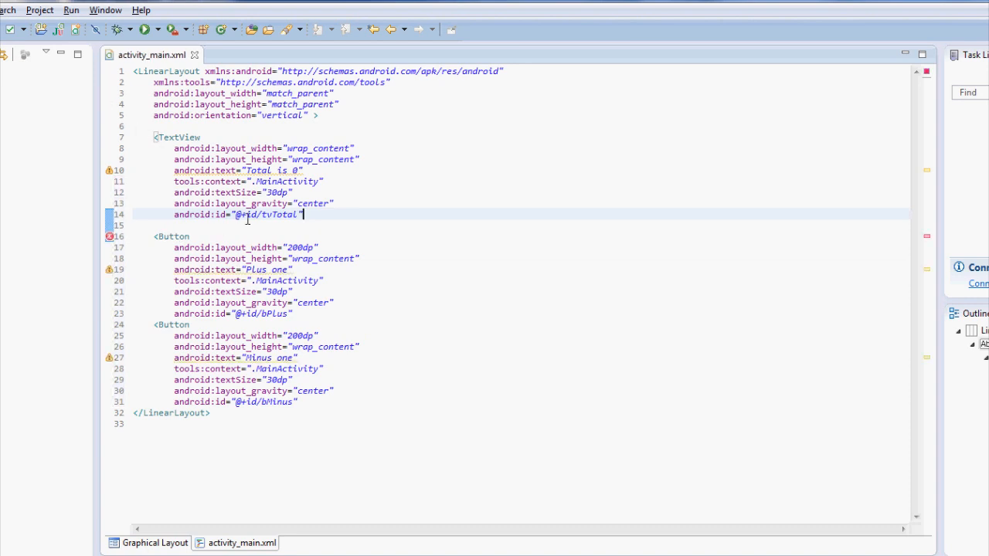
pyautogui.moveTo(108, 238)
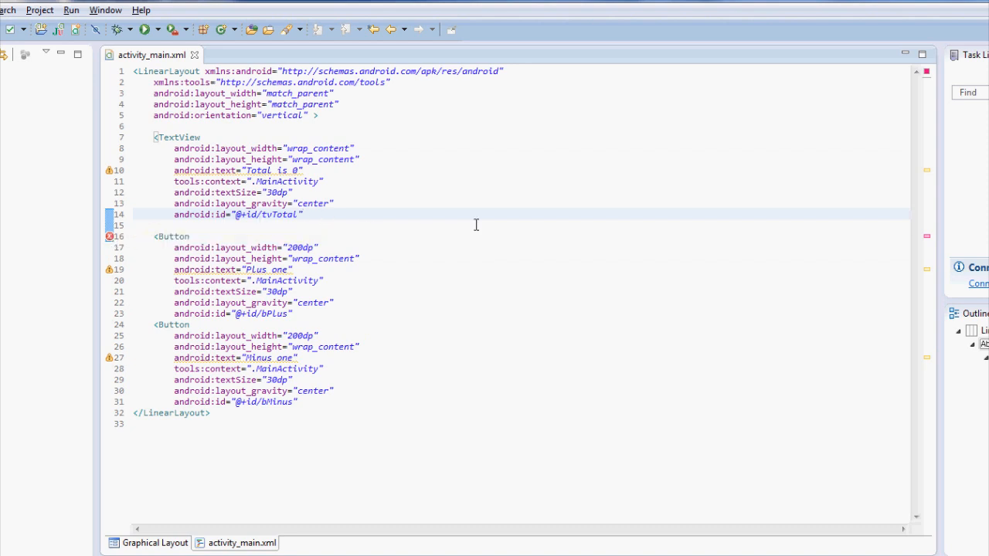
pyautogui.write('/>')
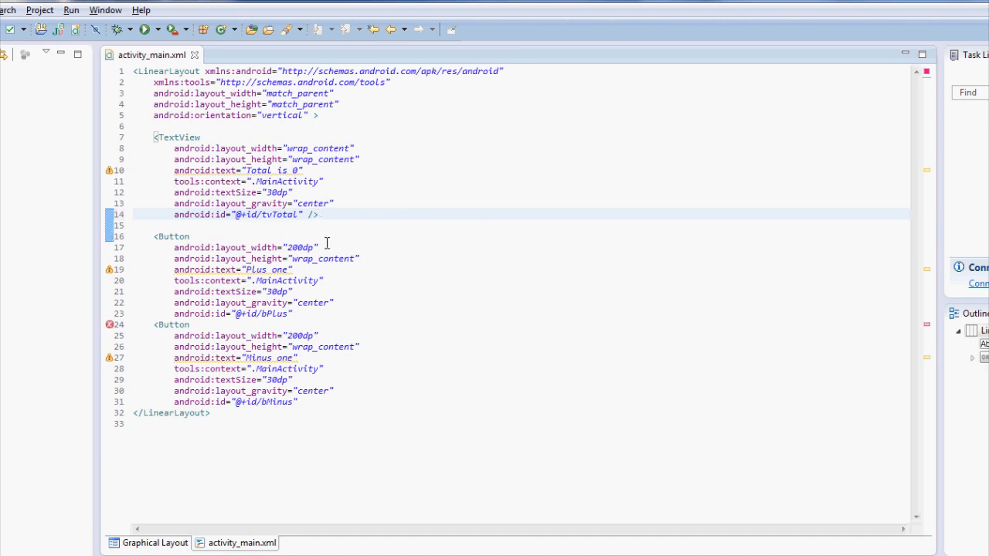
pyautogui.click(296, 314)
pyautogui.write(' />')
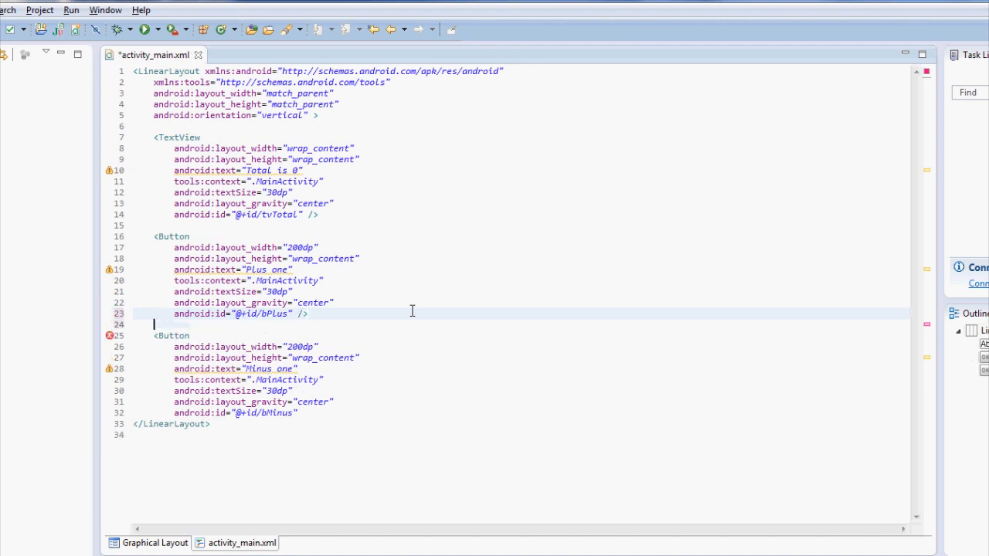
pyautogui.press('ctrl+s')
pyautogui.write('    /')
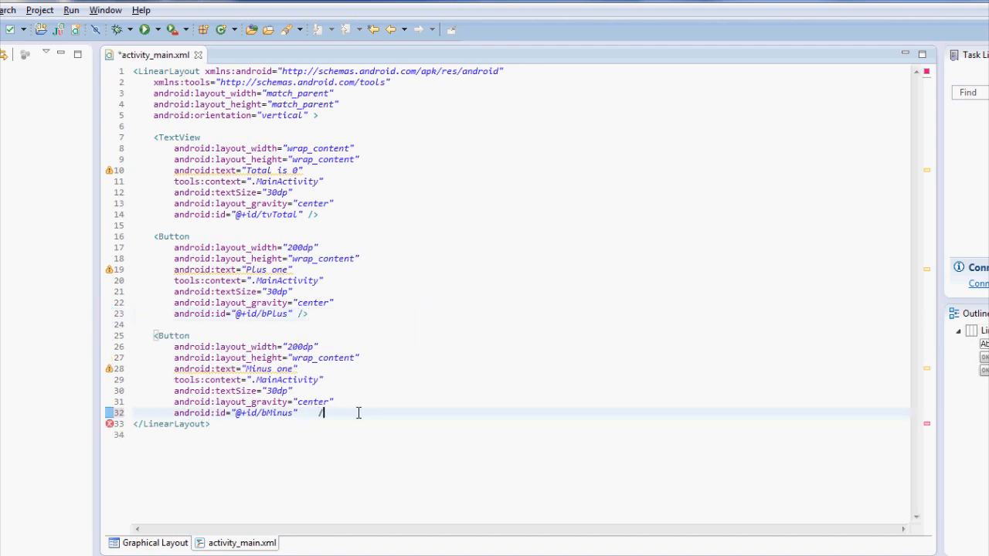
pyautogui.press('ctrl+s')
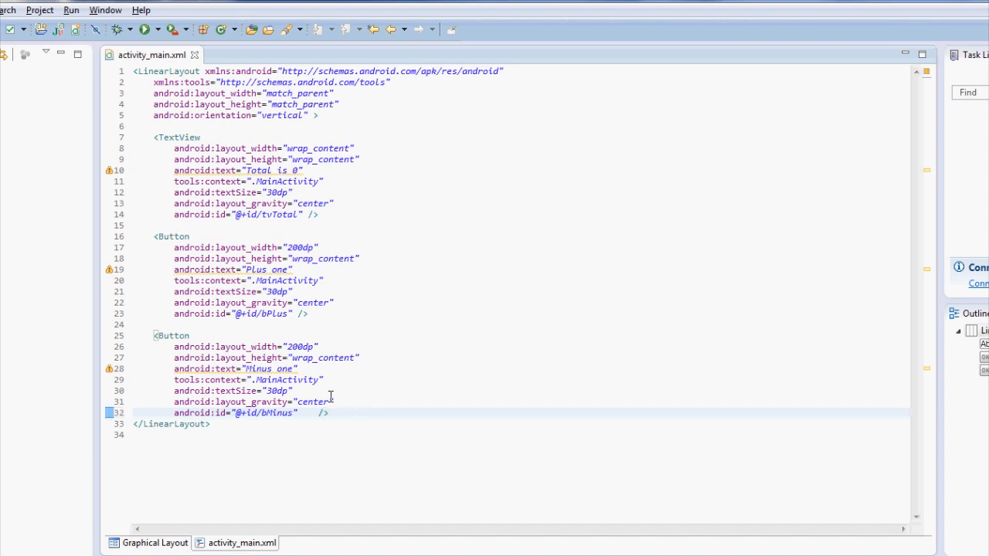
pyautogui.click(155, 542)
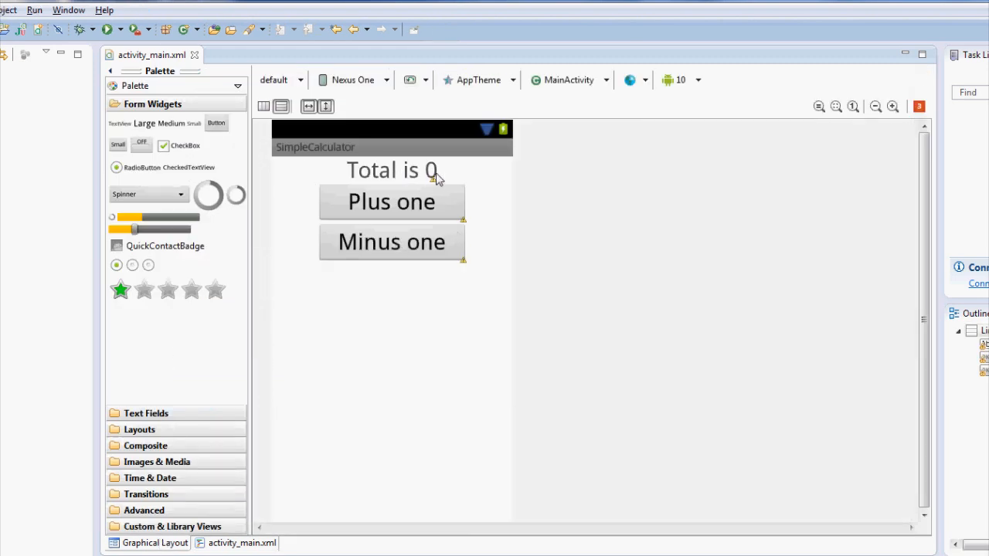
pyautogui.moveTo(433, 262)
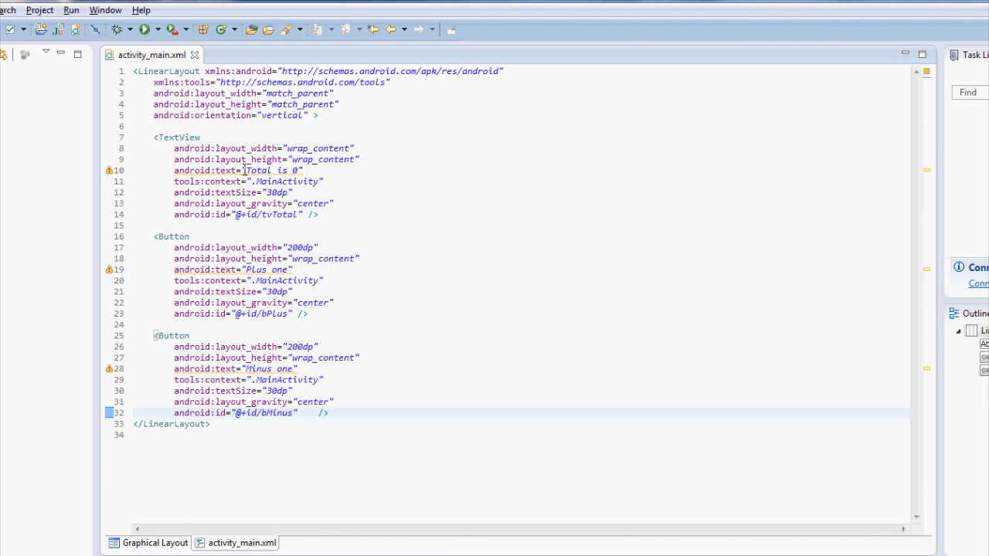
# Inspect the hard-coded "Total is 0" and "Plus one" label strings in the XML source.
pyautogui.doubleClick(255, 170)
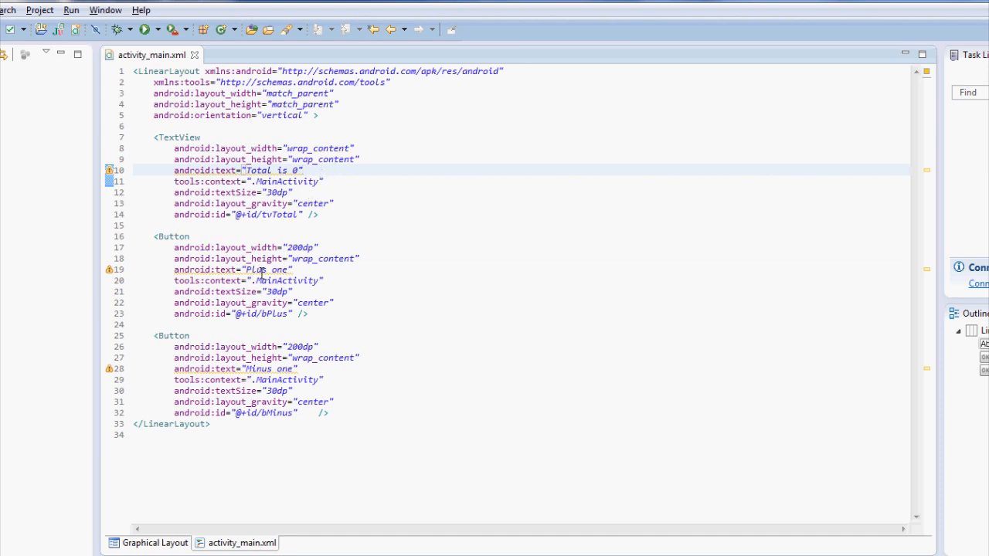
pyautogui.doubleClick(268, 269)
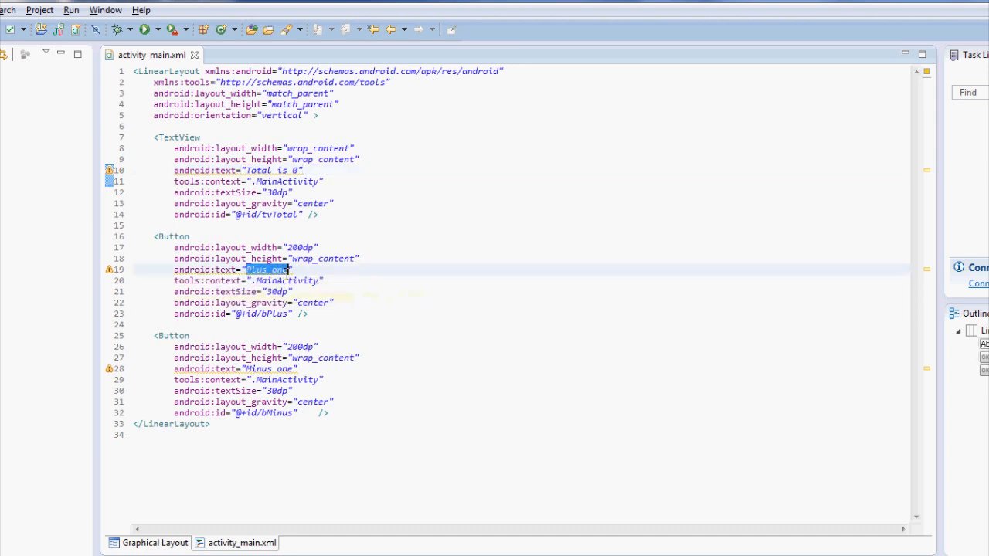
pyautogui.click(292, 269)
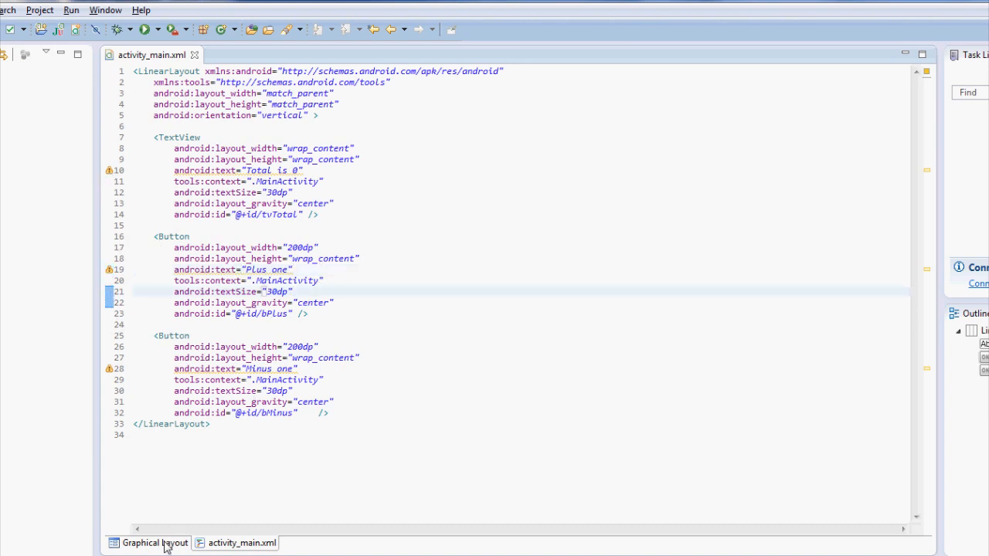
# Show the finished layout in the graphical preview and select the Plus one button.
pyautogui.click(155, 544)
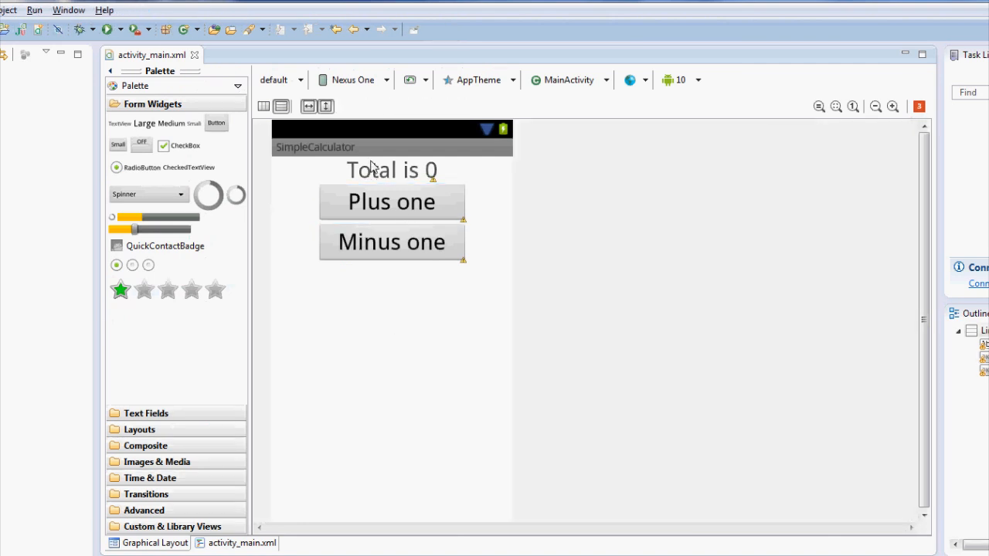
pyautogui.click(393, 201)
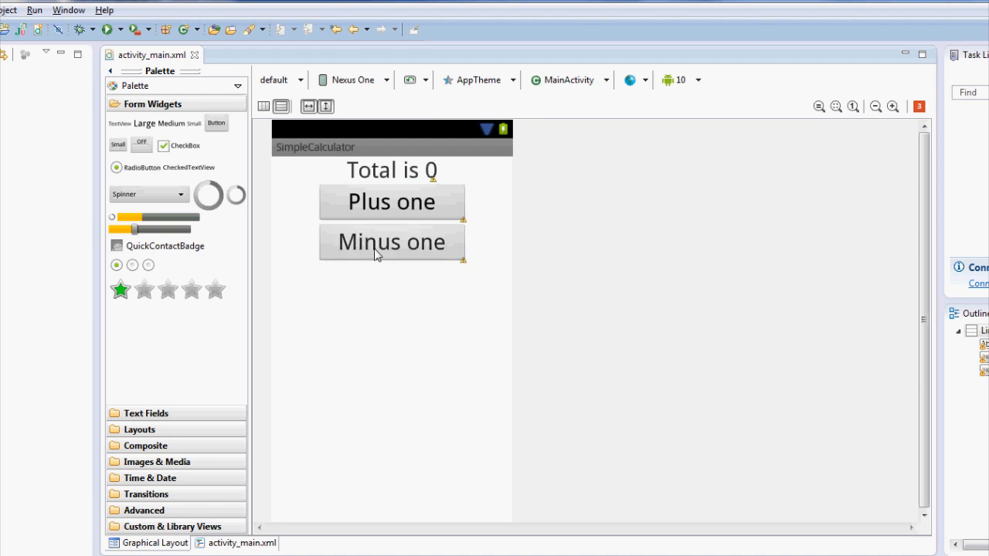
pyautogui.moveTo(358, 369)
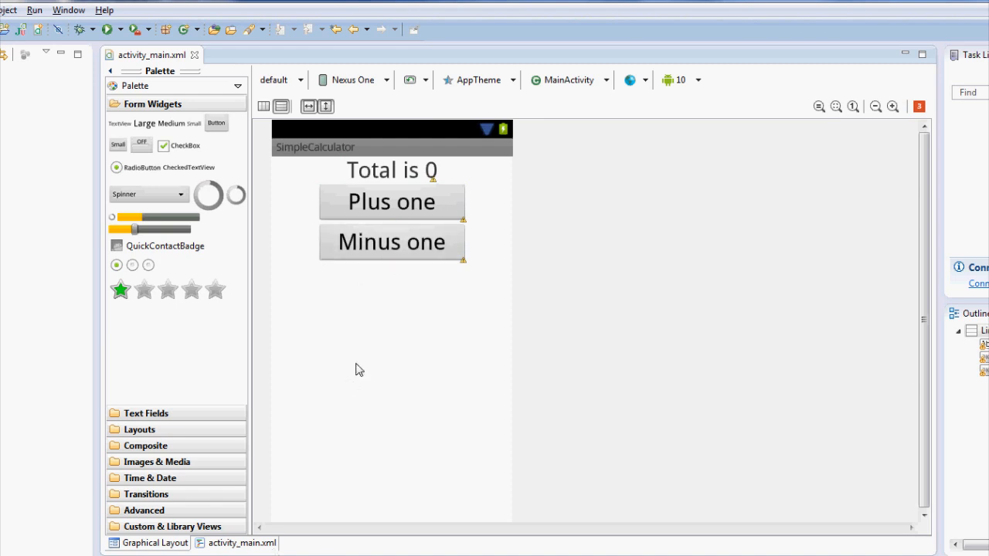